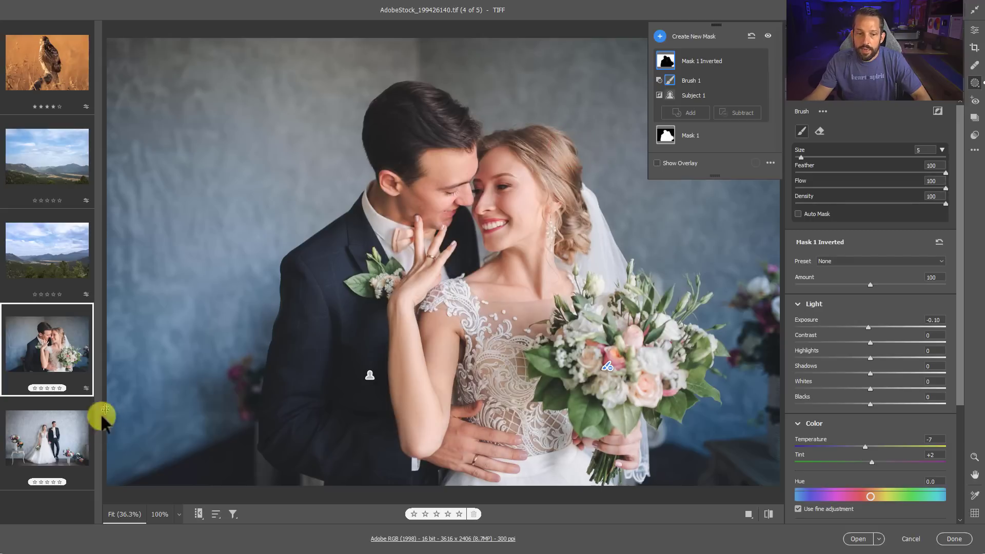
Paste the copied subject and inverted background masks onto the second wedding photo
right_click(47, 437)
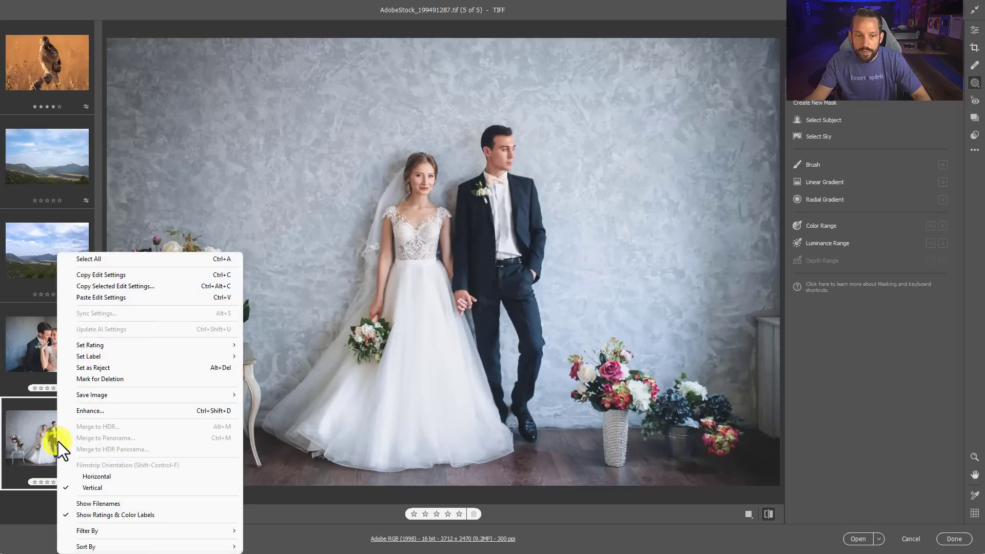
left_click(101, 298)
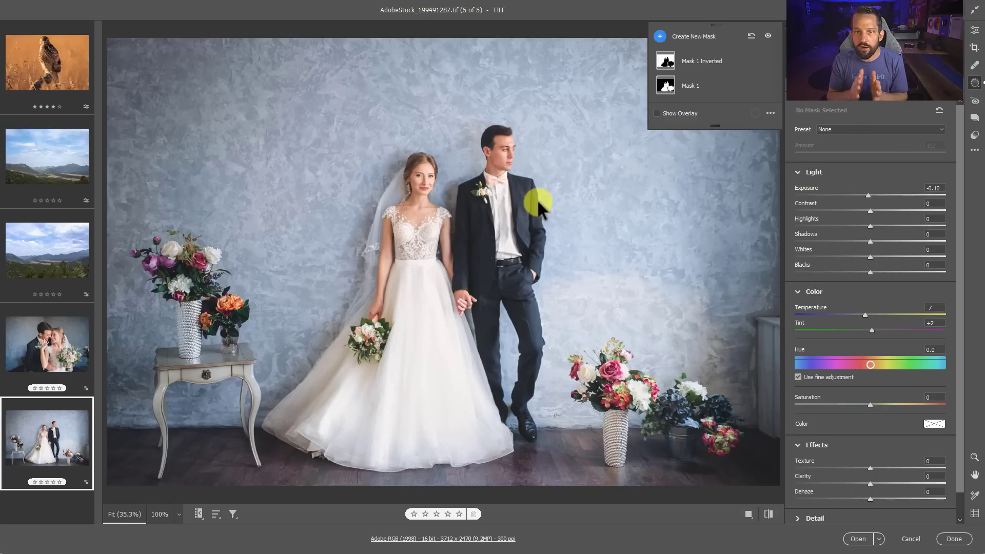
Switch to the cloudy mountain landscape in the filmstrip
left_click(46, 155)
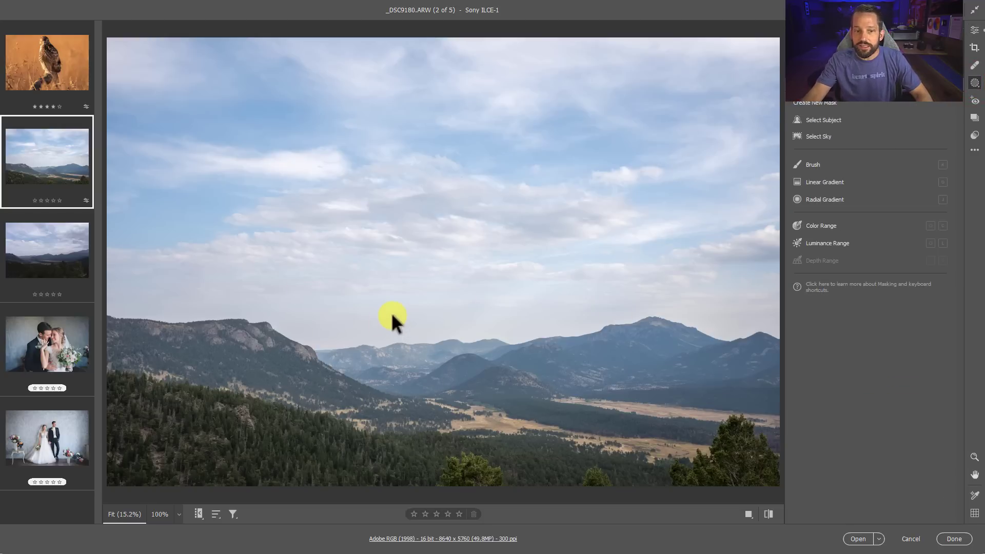
mouse_move(507, 252)
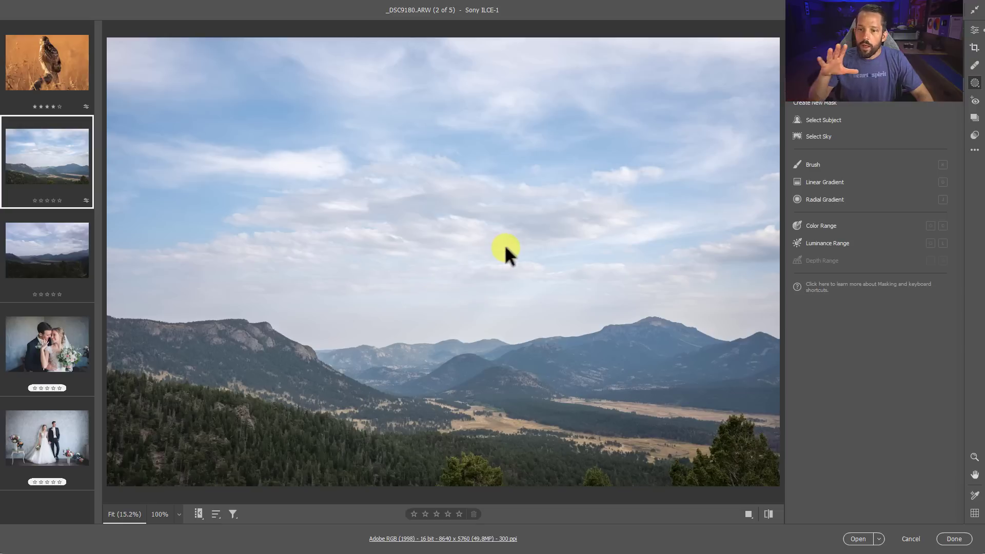
mouse_move(352, 349)
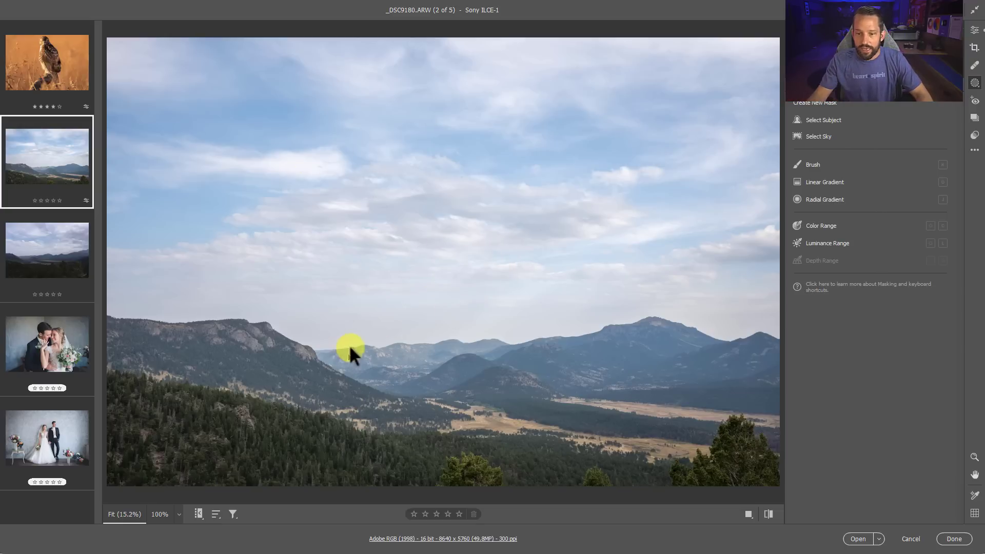
mouse_move(420, 270)
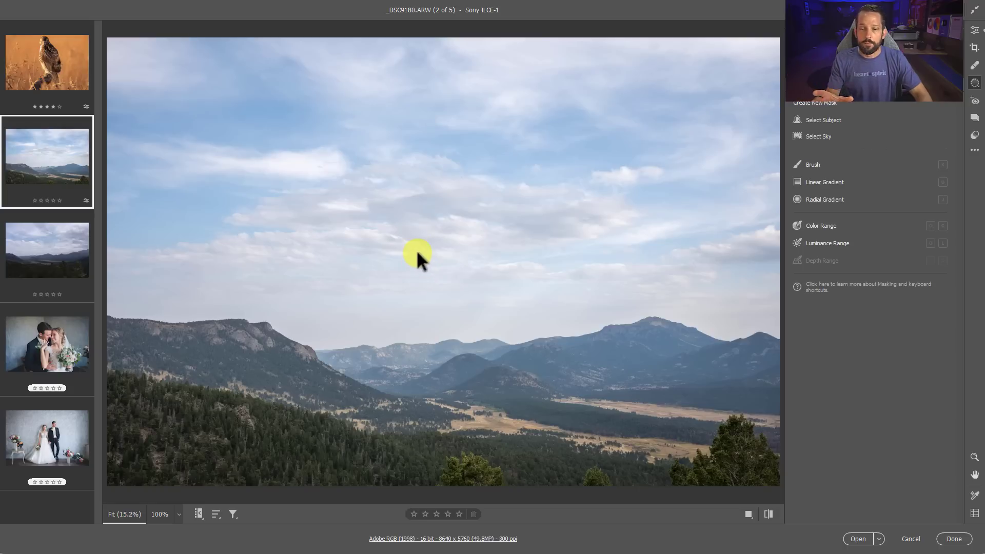
mouse_move(71, 249)
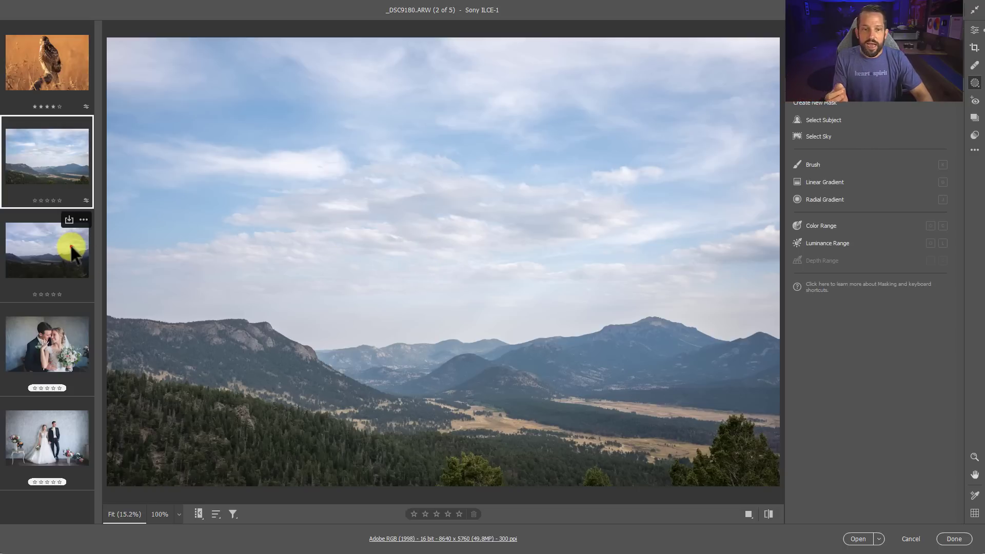
left_click(46, 250)
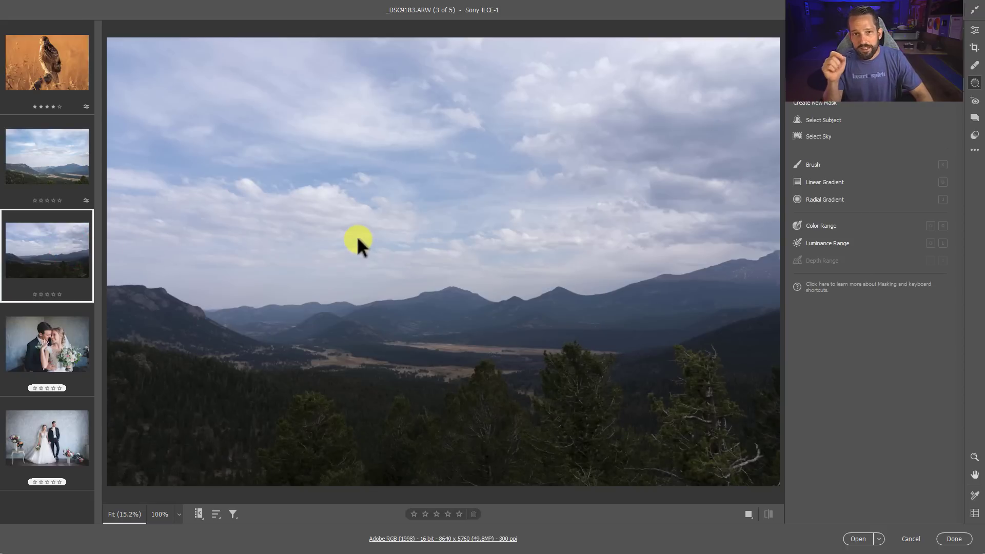
mouse_move(156, 175)
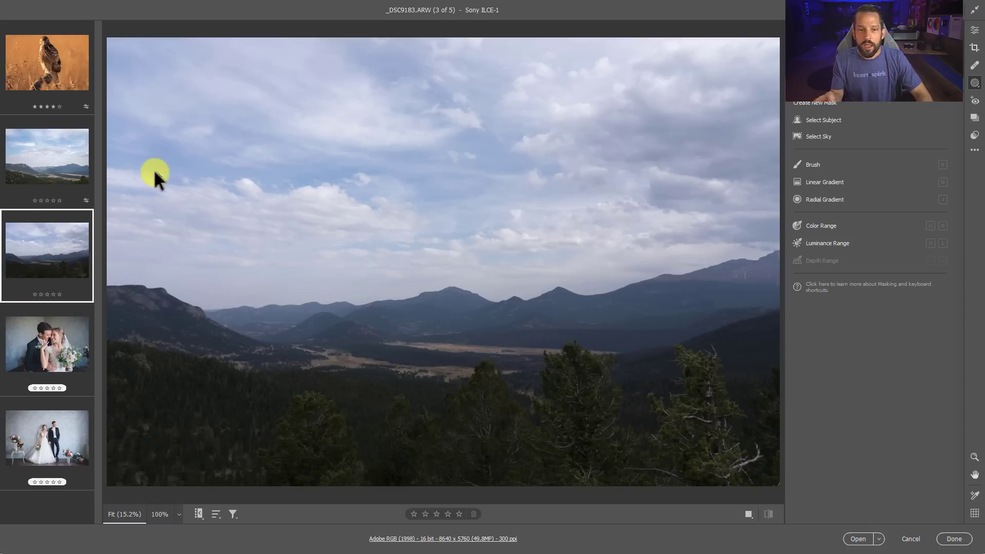
left_click(46, 156)
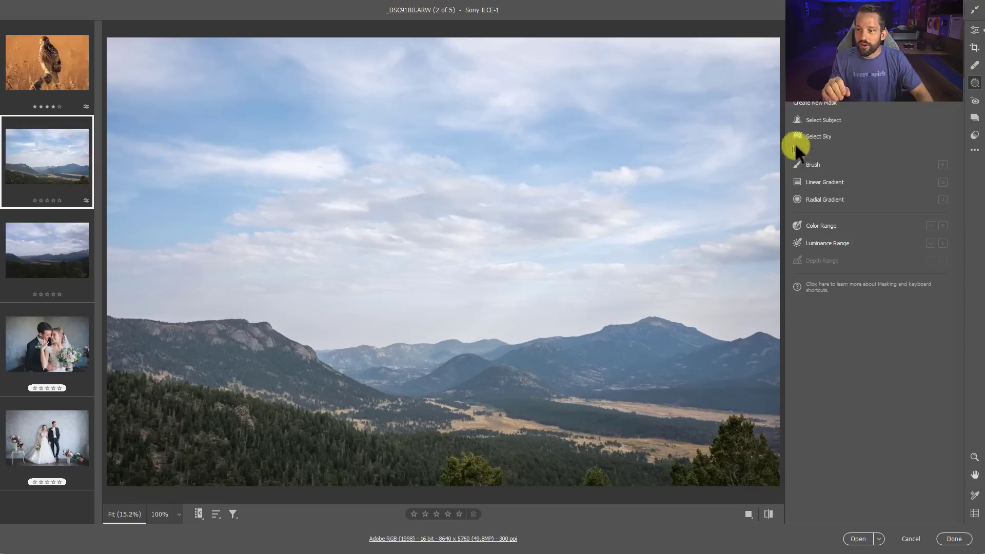
mouse_move(825, 140)
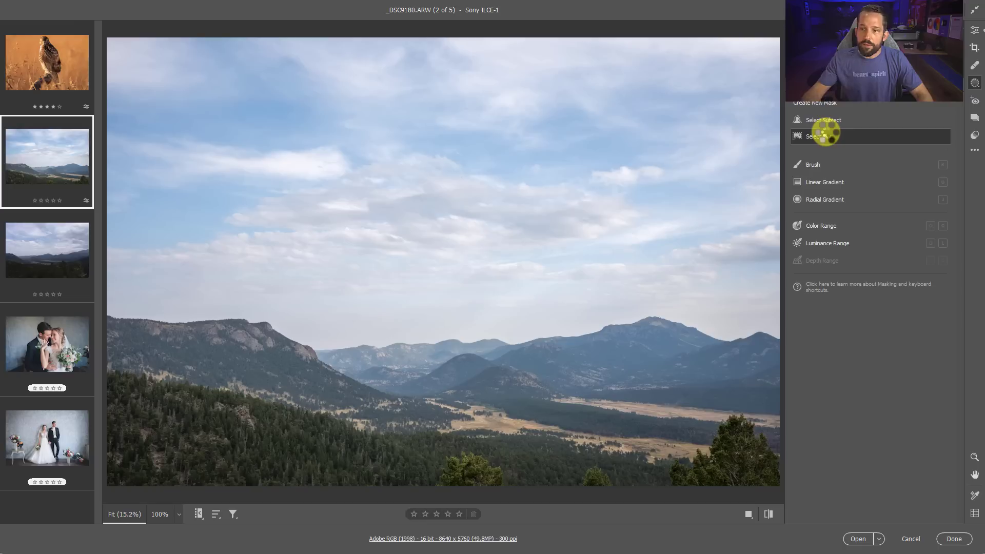
mouse_move(767, 155)
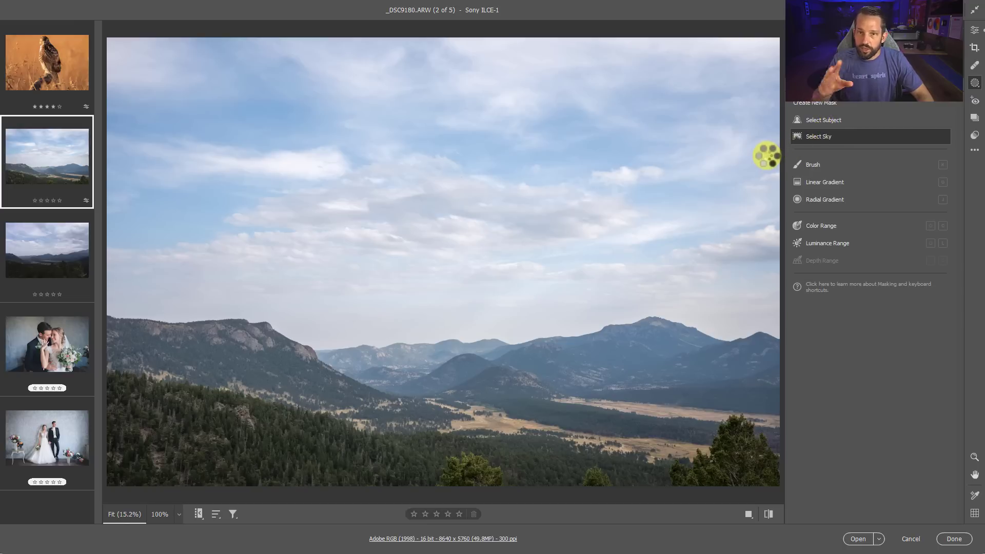
Create an automatic sky mask, Mask 1, on the landscape
left_click(819, 136)
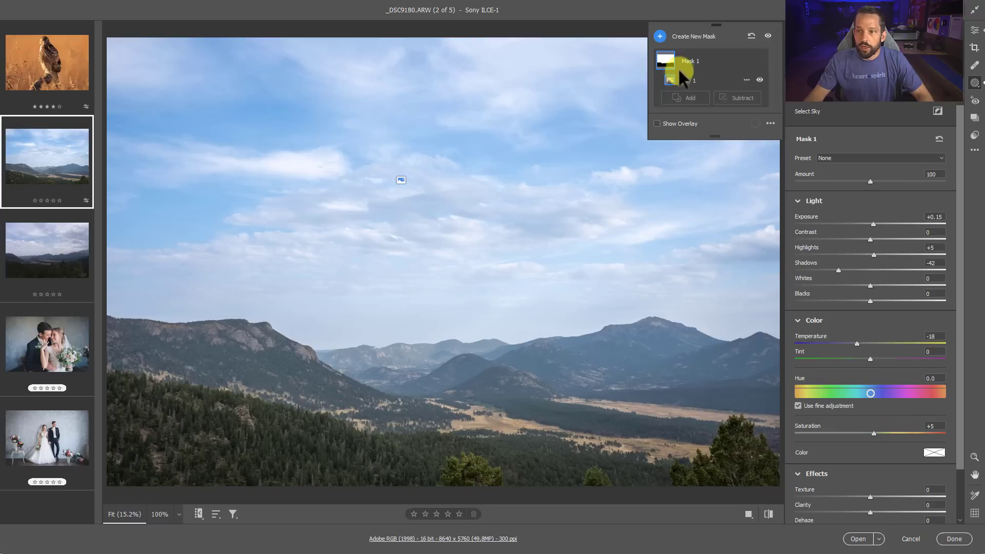
mouse_move(539, 139)
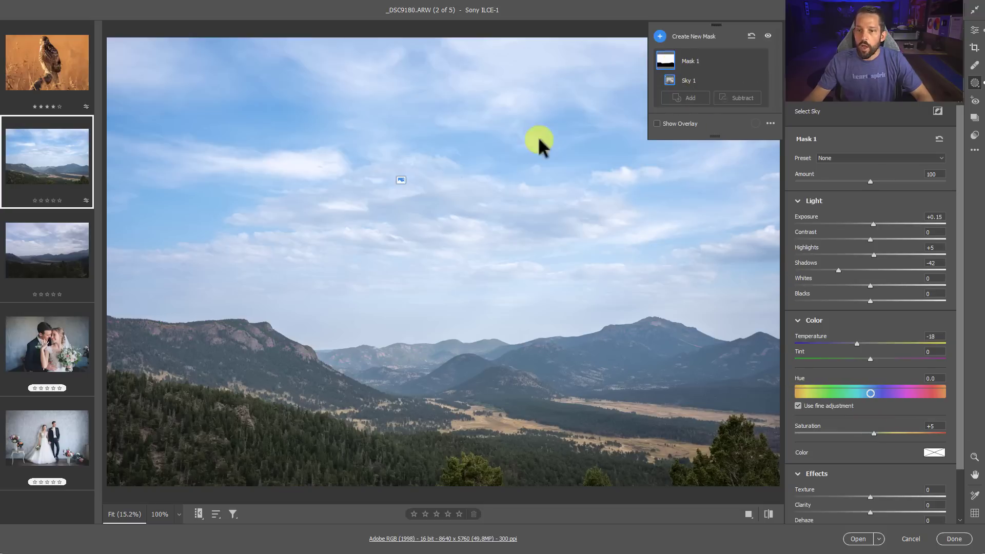
mouse_move(460, 253)
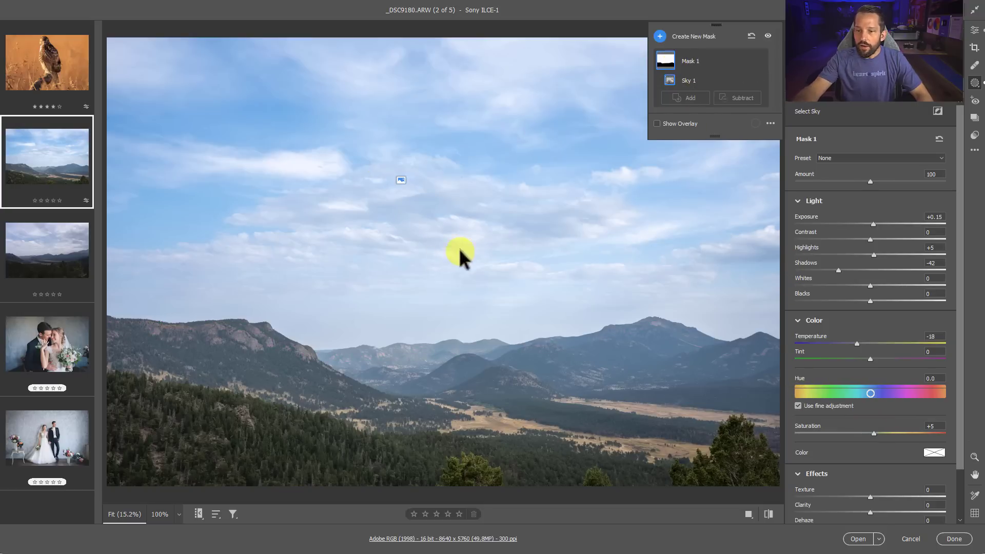
mouse_move(437, 254)
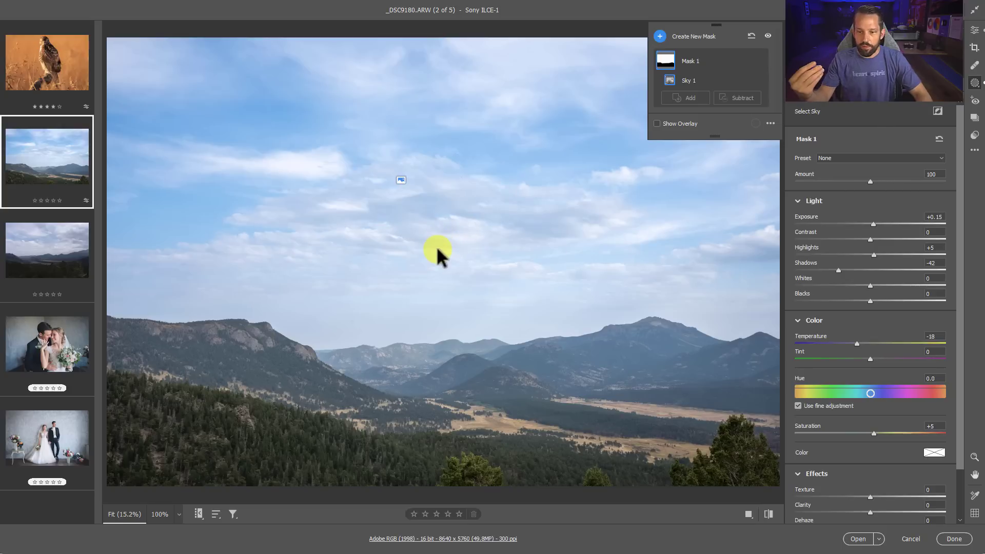
mouse_move(327, 427)
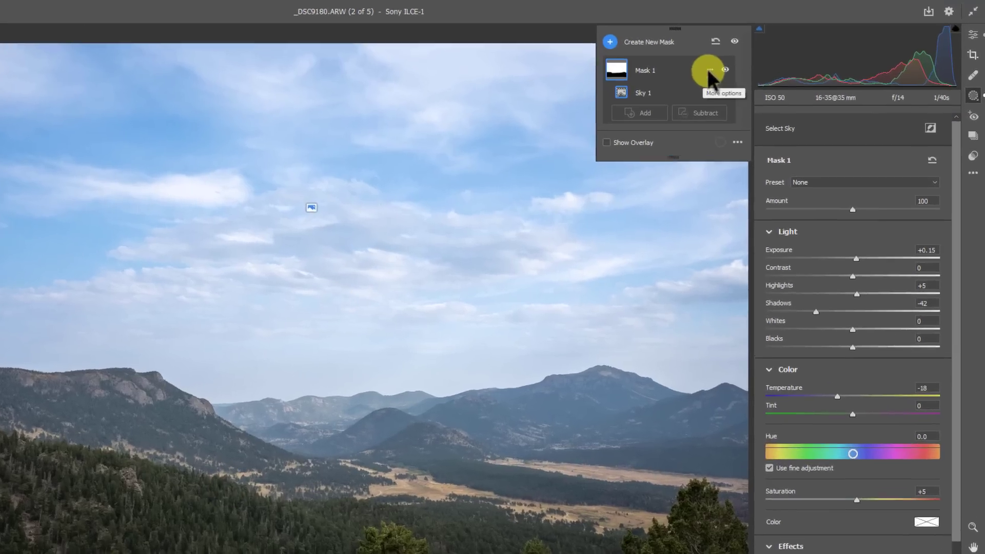
Make an inverted duplicate of the sky mask, Mask 1 Inverted
left_click(709, 70)
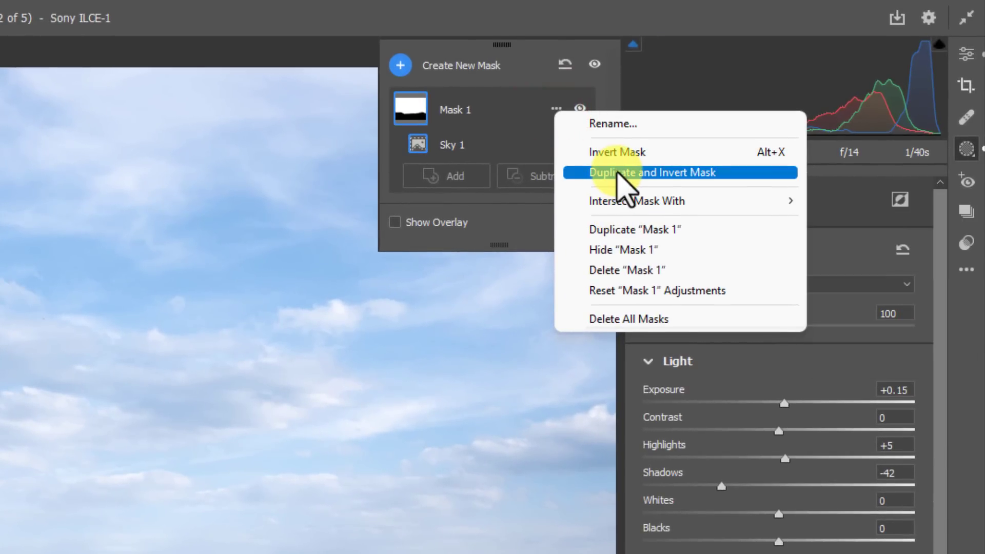
mouse_move(694, 185)
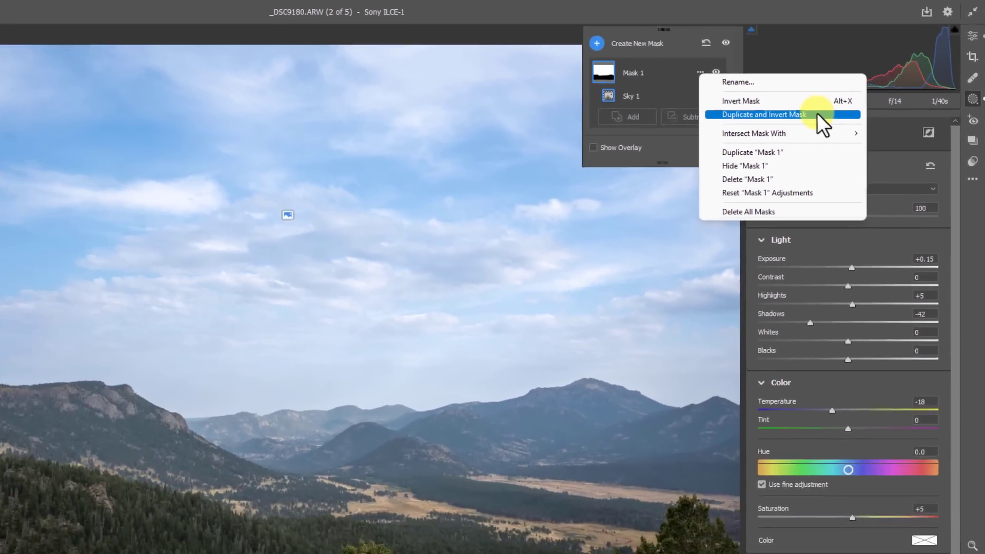
left_click(763, 114)
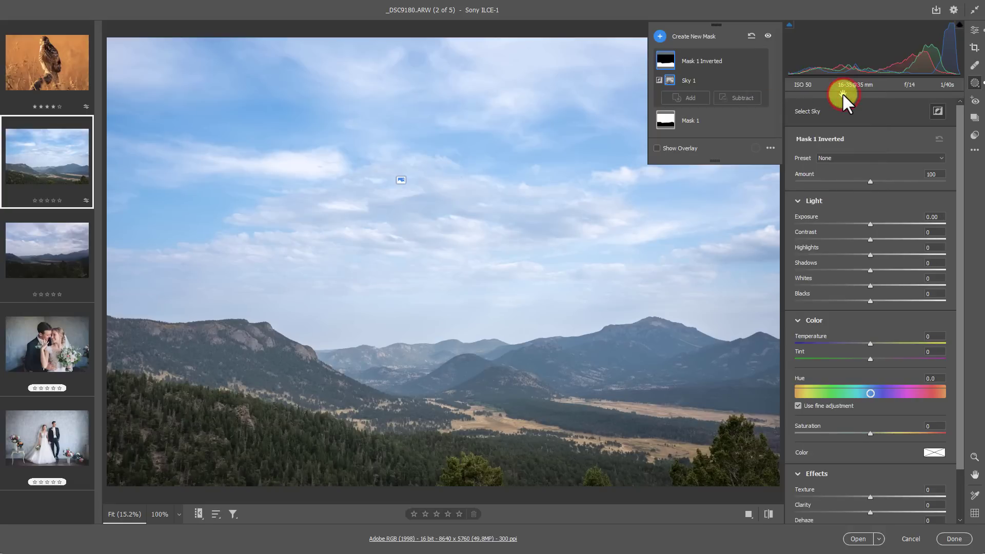
mouse_move(524, 307)
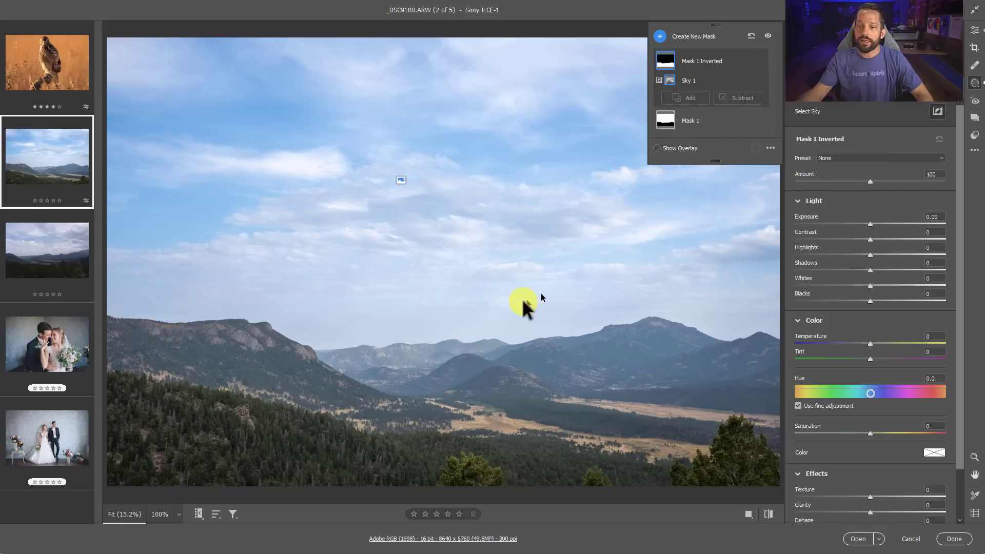
mouse_move(712, 61)
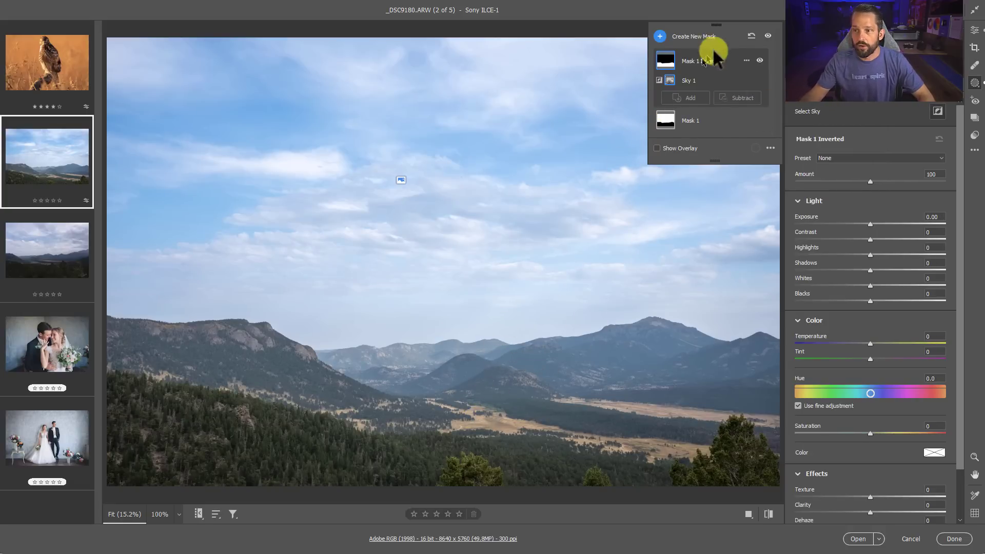
left_click(665, 61)
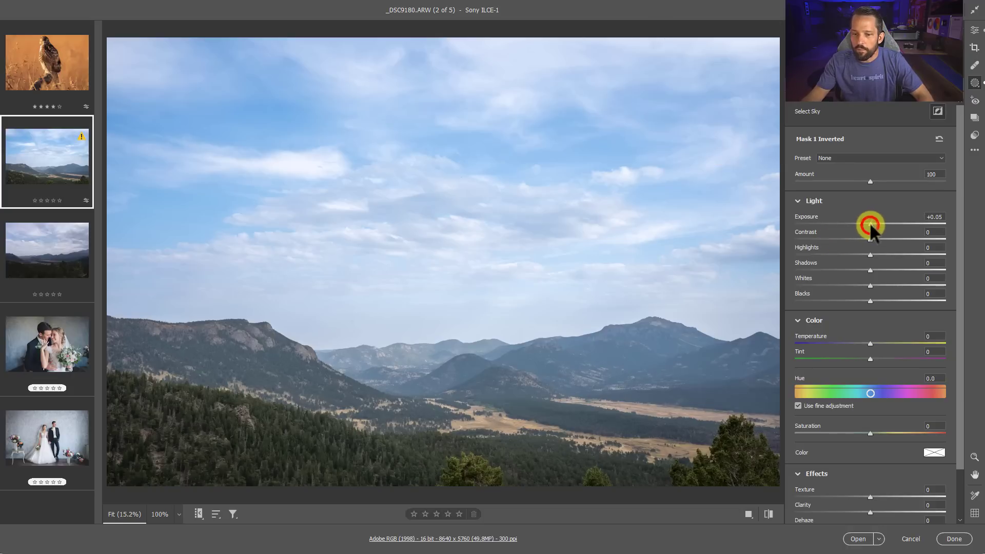
mouse_move(872, 343)
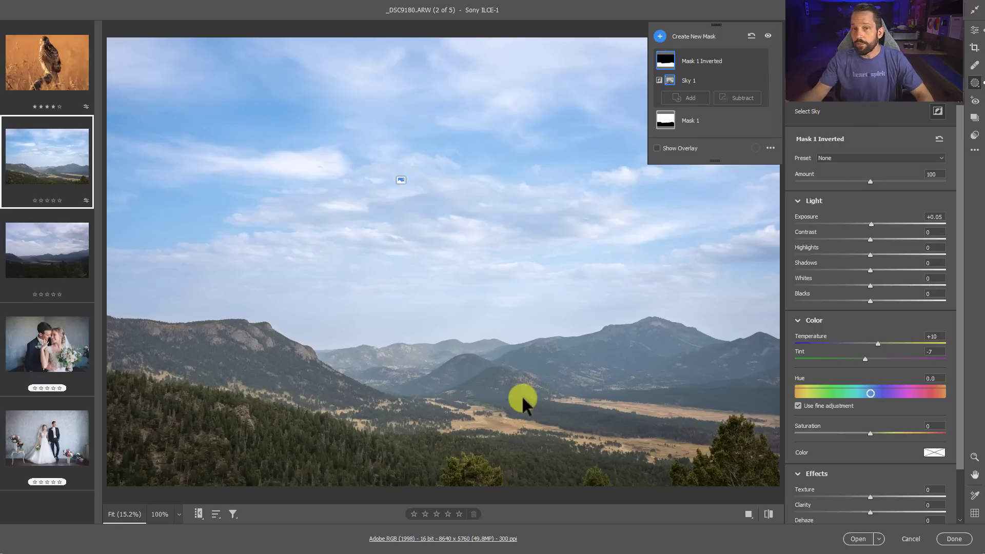
mouse_move(575, 343)
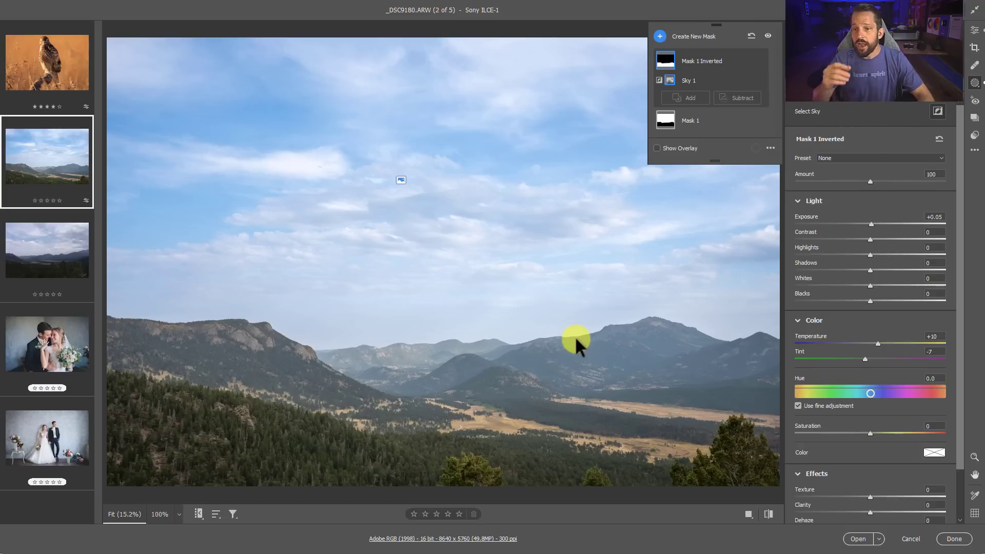
mouse_move(524, 443)
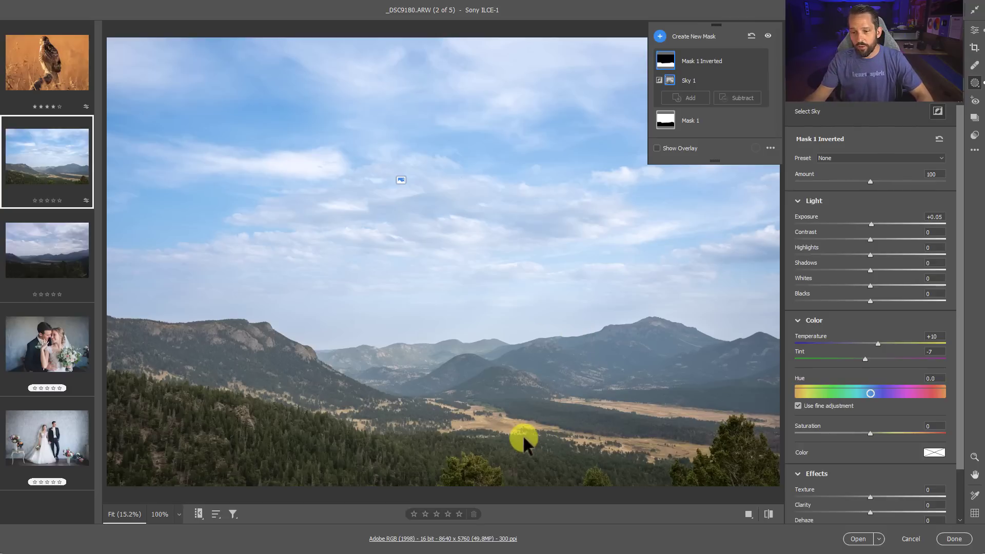
mouse_move(537, 367)
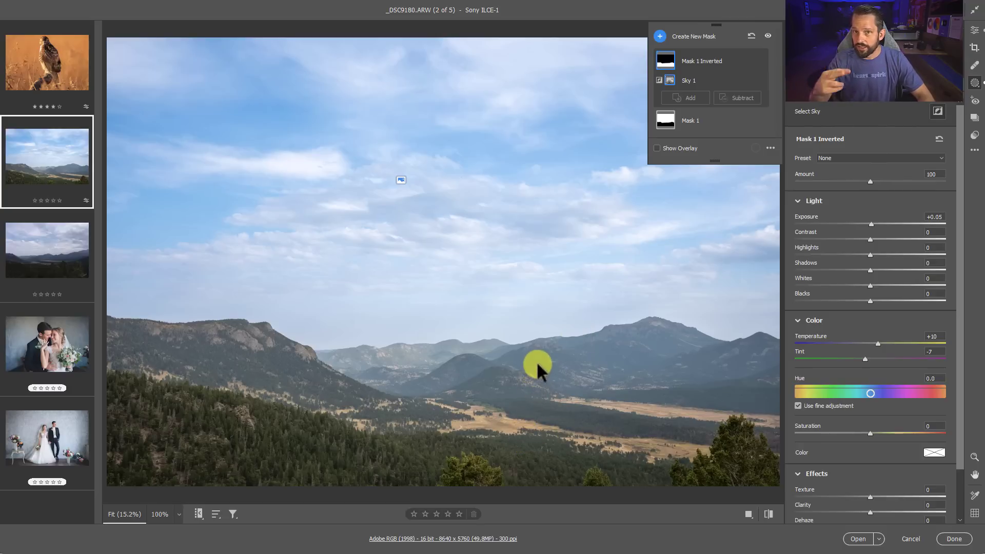
mouse_move(716, 220)
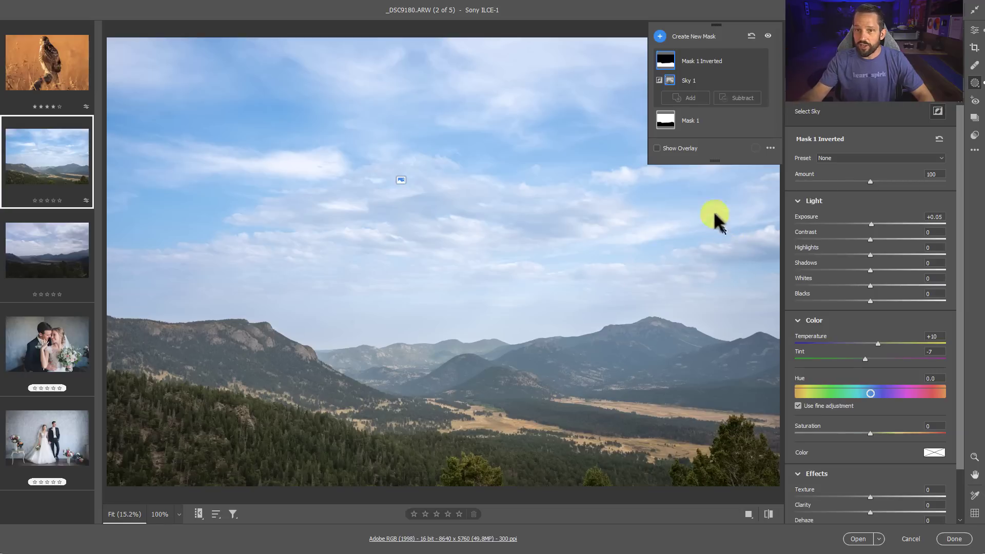
mouse_move(622, 122)
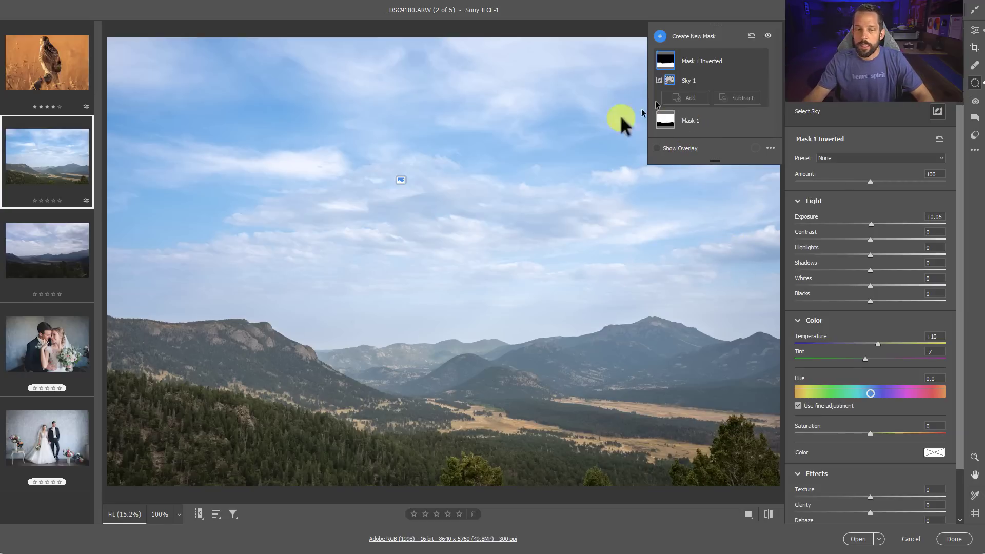
Copy only the Masking settings (Mask 1 Inverted and Mask 1) from the _DSC9180 landscape
right_click(46, 162)
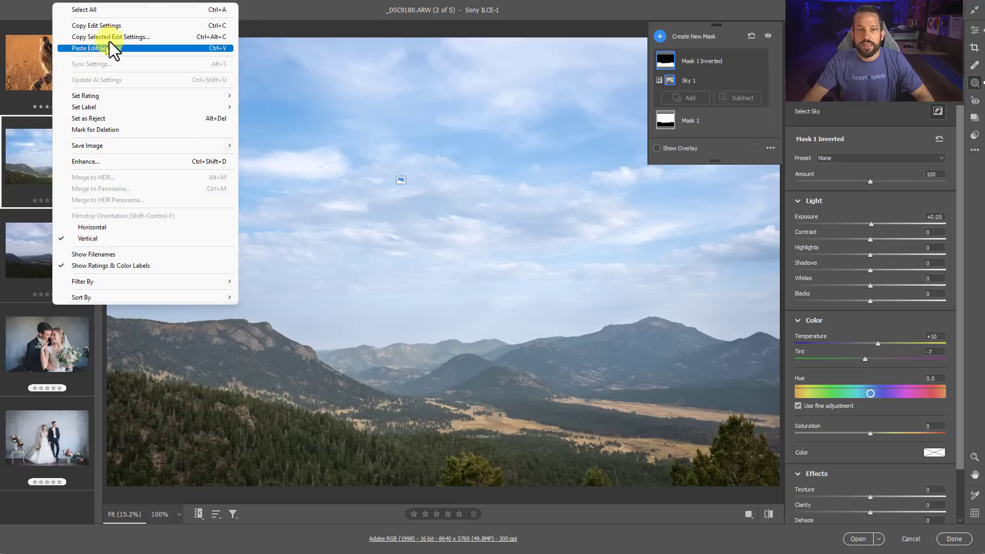
mouse_move(158, 37)
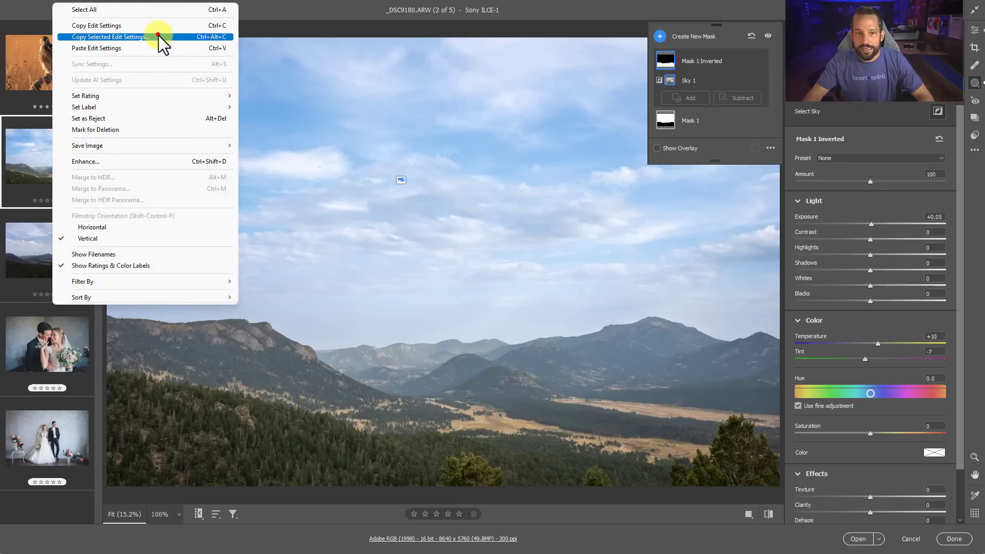
left_click(110, 37)
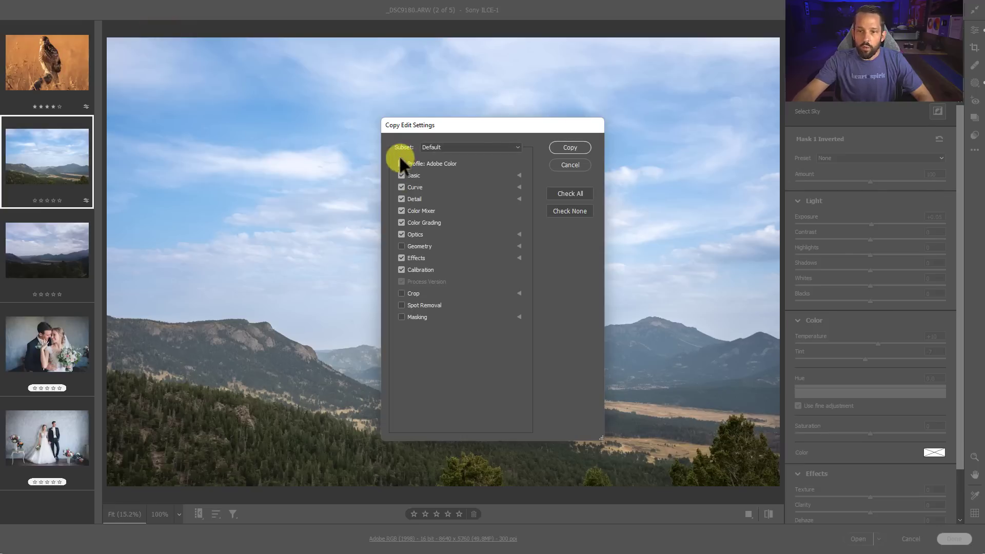
mouse_move(204, 213)
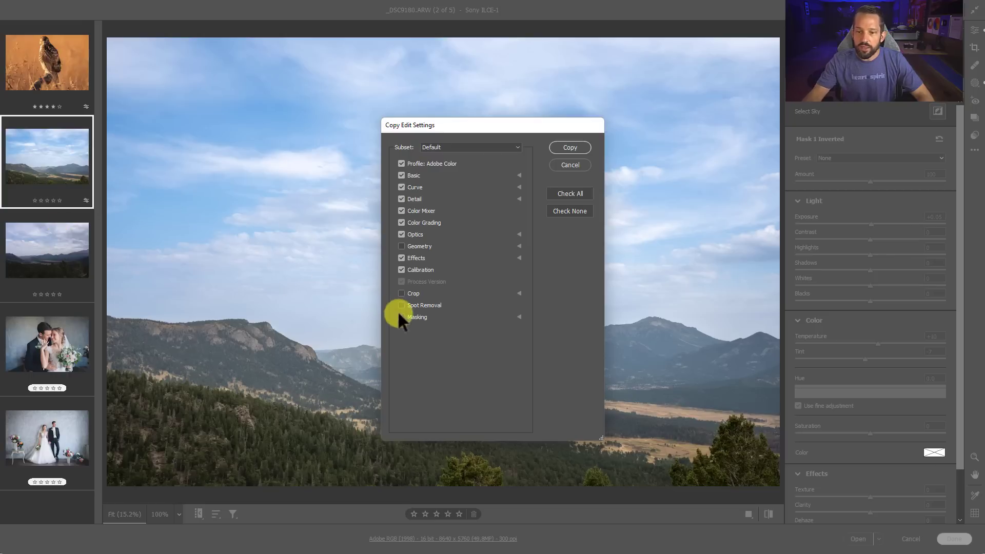
left_click(519, 317)
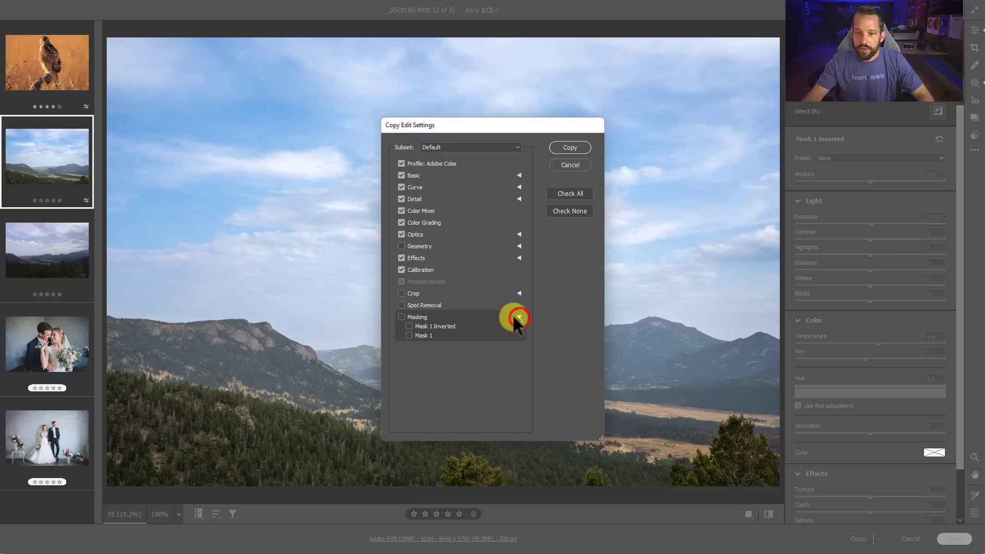
left_click(402, 317)
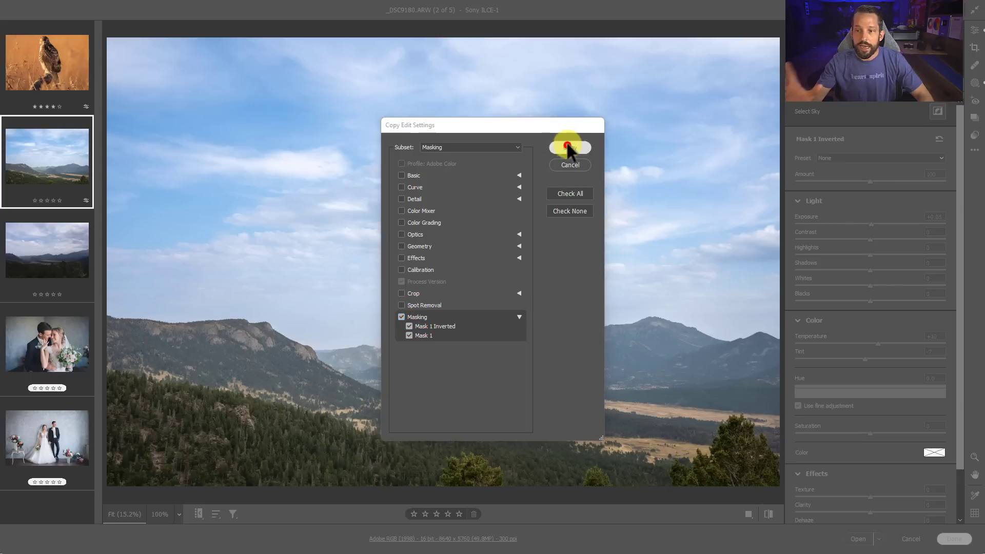
left_click(569, 147)
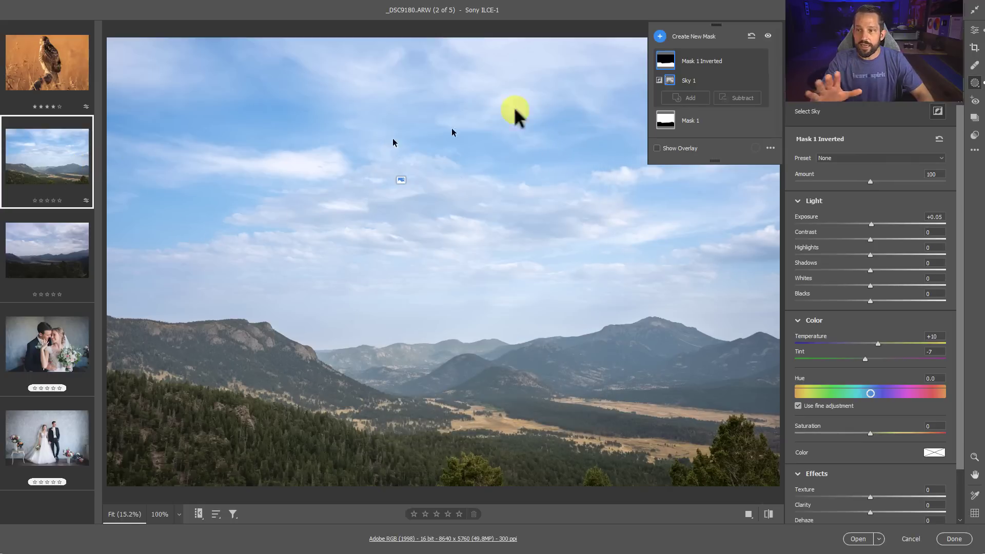
mouse_move(39, 308)
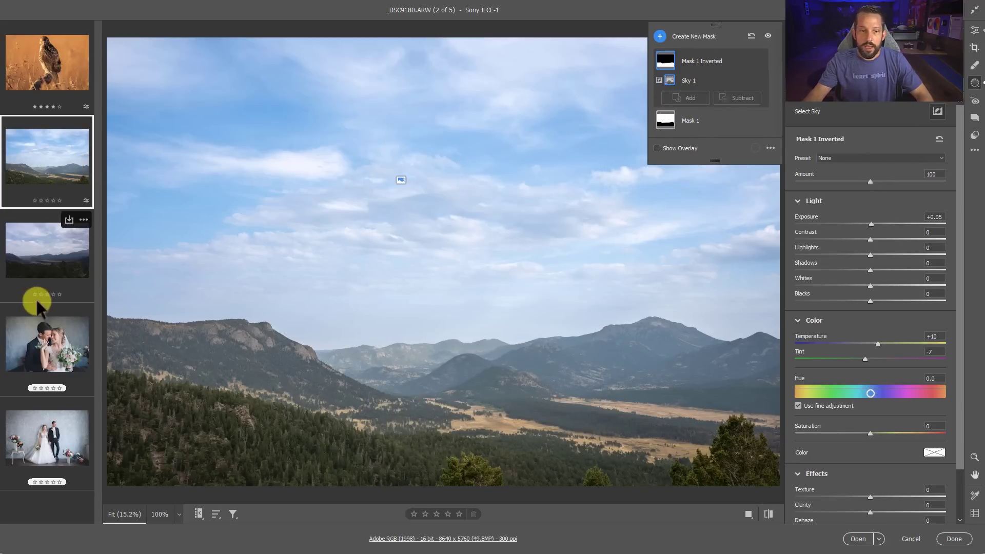
Paste the copied sky masks onto the third landscape, _DSC9183
right_click(47, 251)
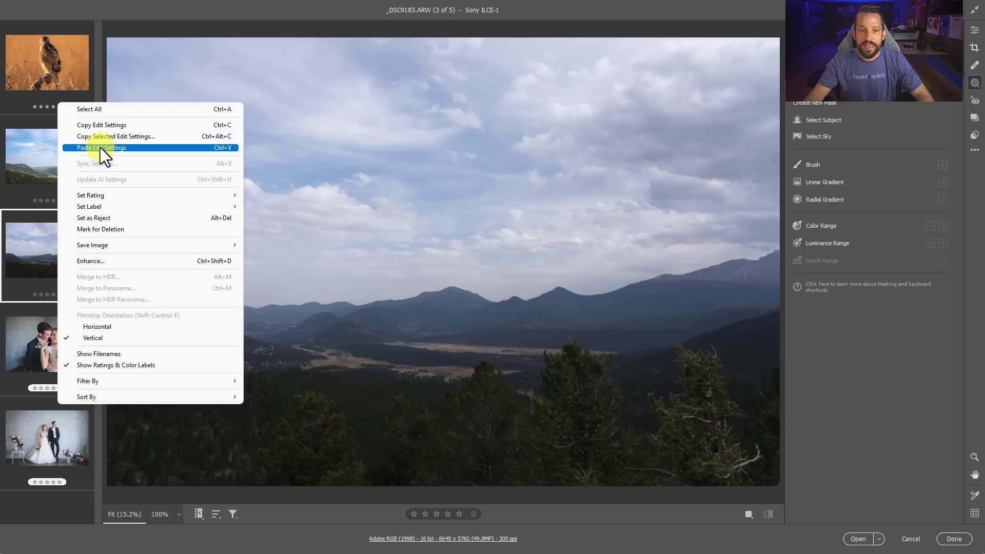
left_click(101, 147)
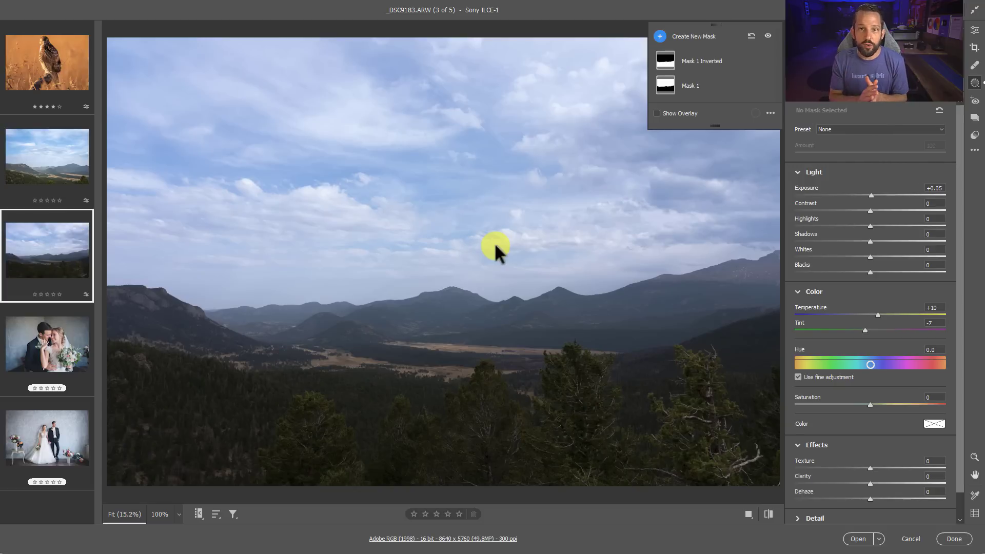
mouse_move(348, 292)
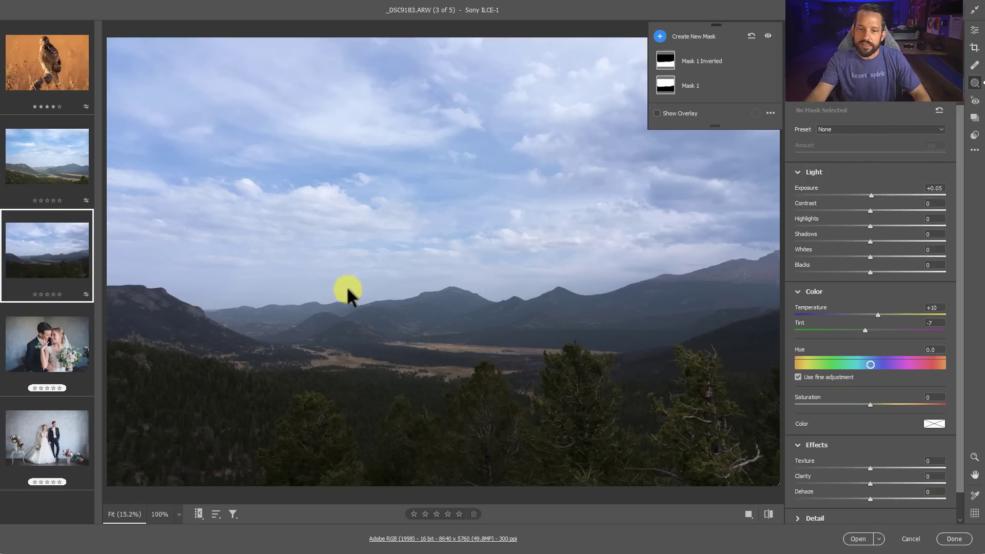
mouse_move(972, 48)
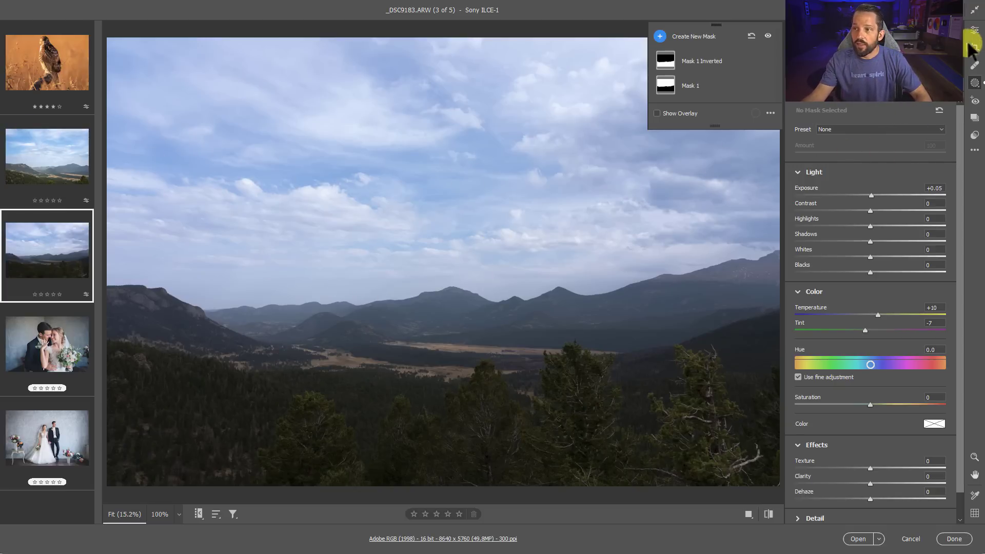
Return to the basic Edit adjustments and reopen the _DSC9180 landscape
left_click(975, 29)
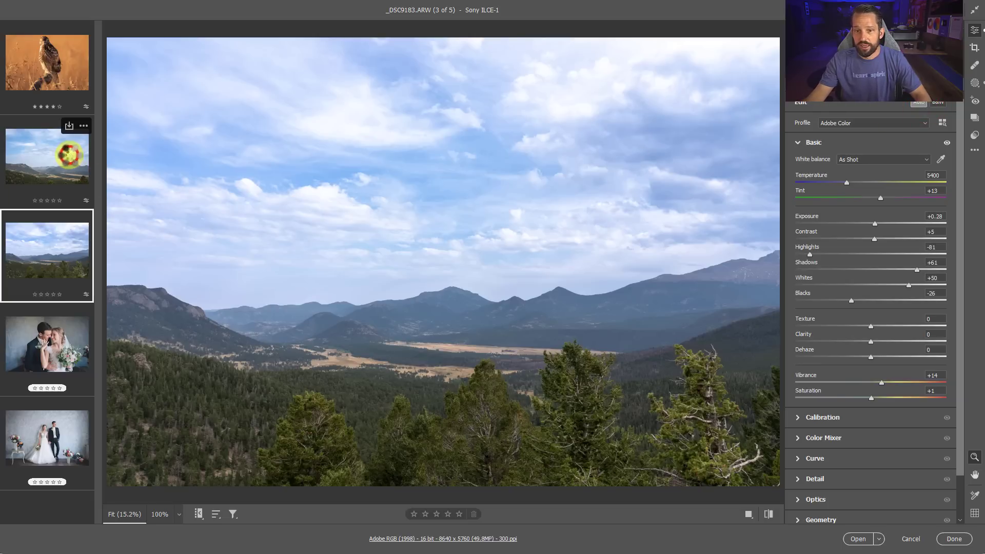
mouse_move(56, 192)
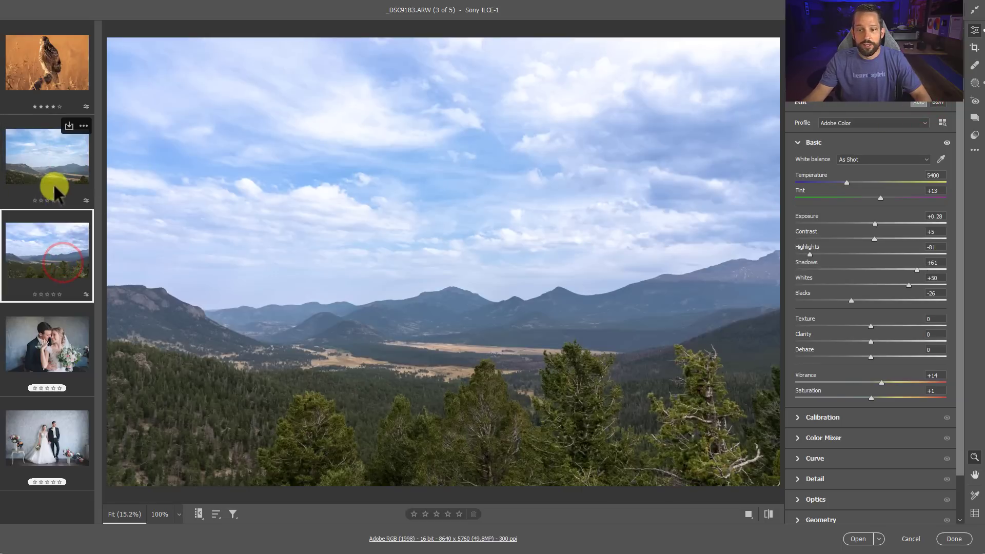
left_click(46, 163)
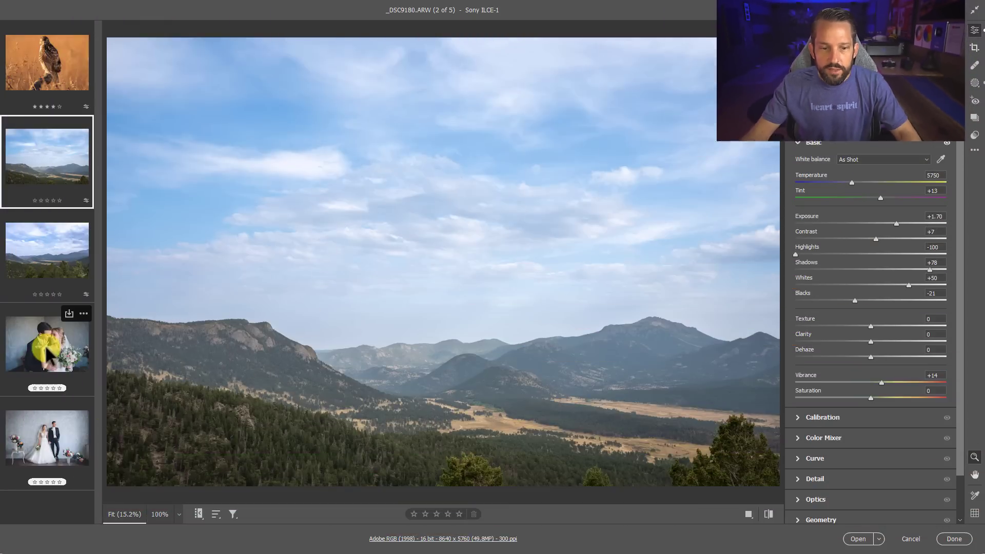
On the first wedding photo, create Mask 1 selecting the couple as Subject 1
left_click(46, 348)
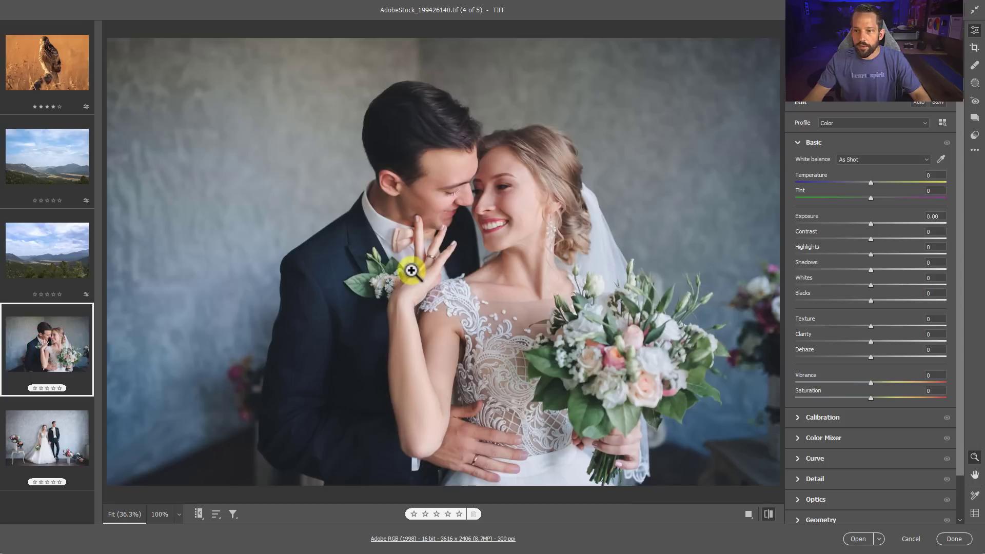
mouse_move(432, 279)
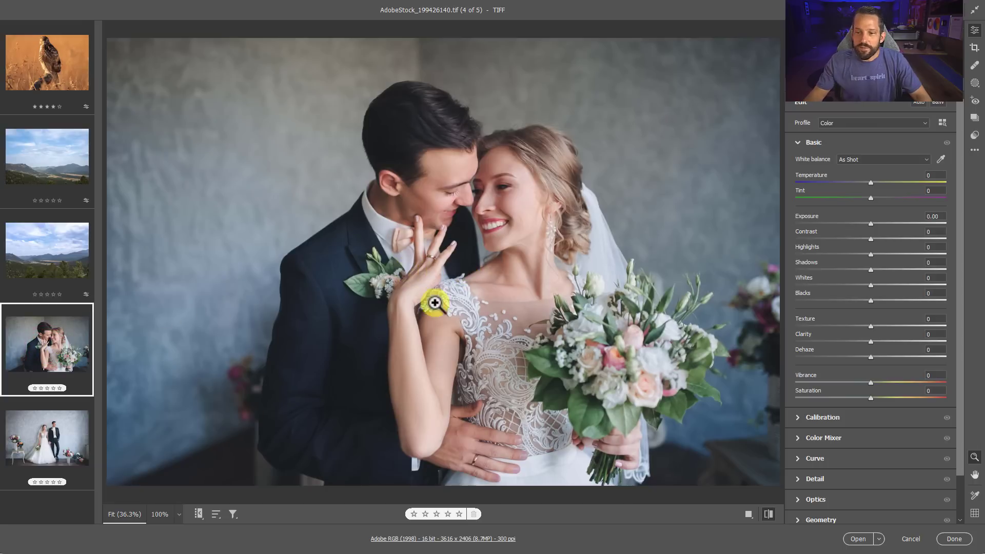
mouse_move(476, 264)
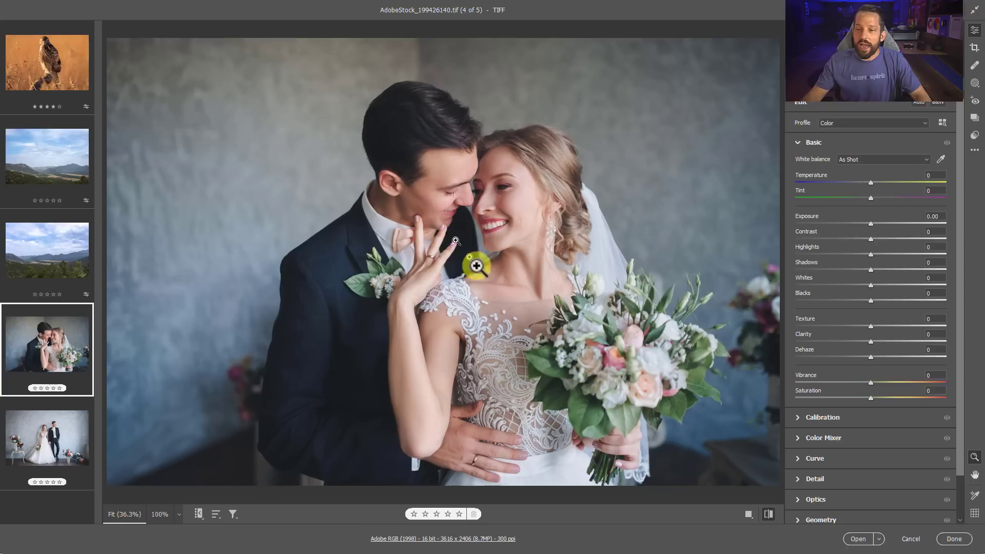
mouse_move(568, 284)
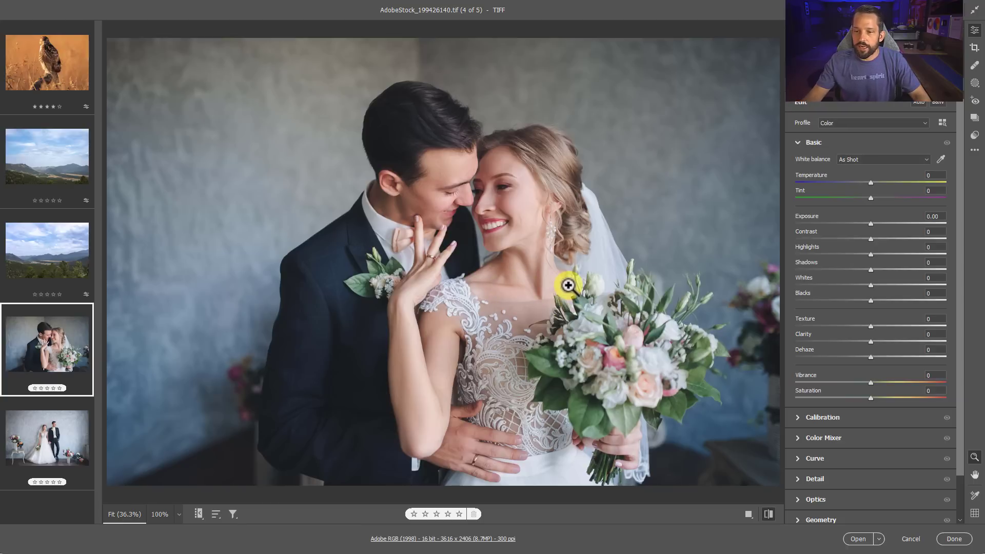
mouse_move(536, 237)
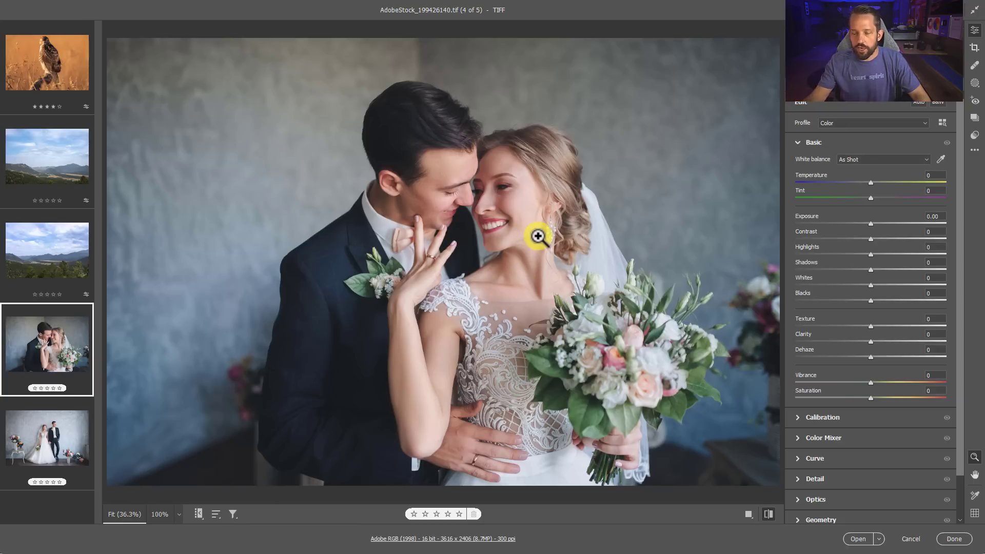
mouse_move(976, 85)
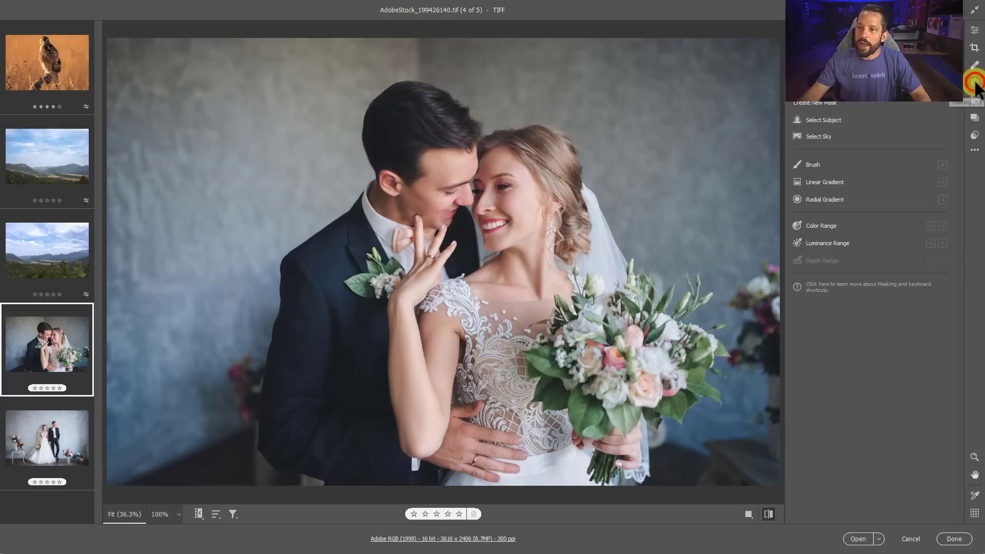
mouse_move(823, 120)
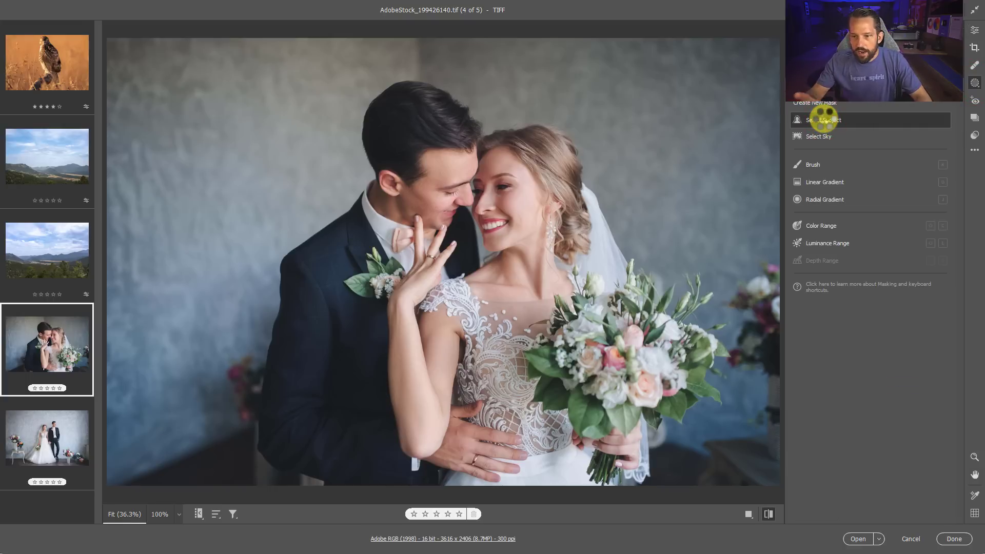
left_click(824, 120)
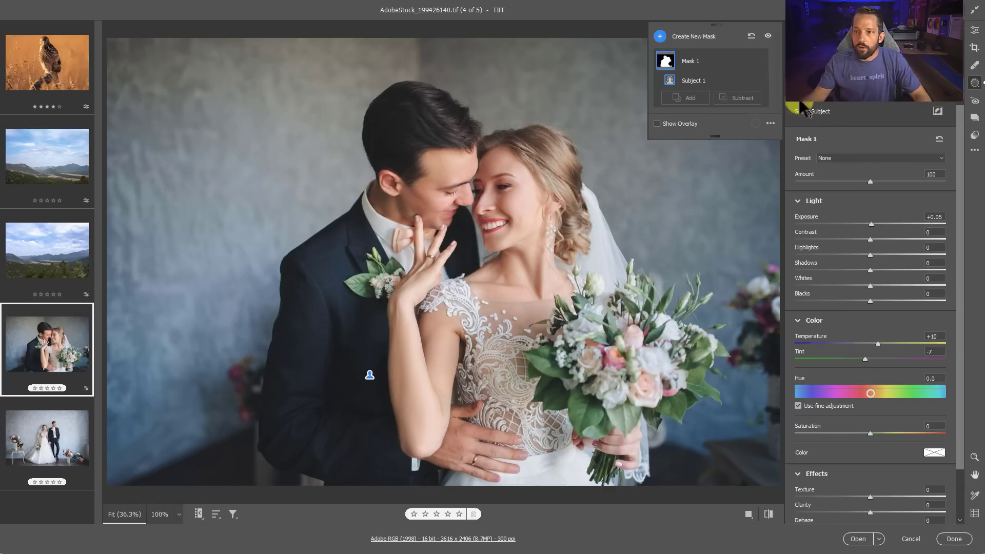
left_click(665, 60)
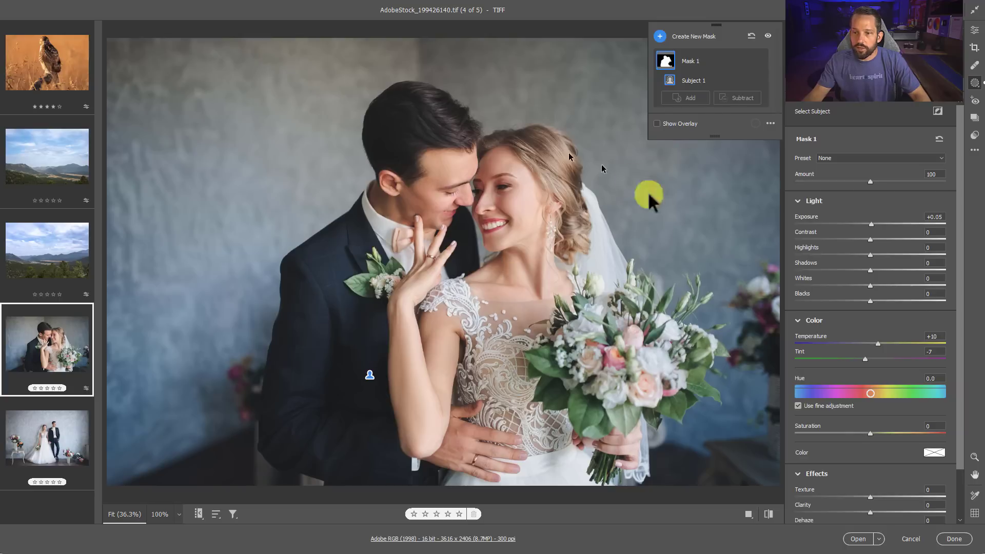
mouse_move(518, 339)
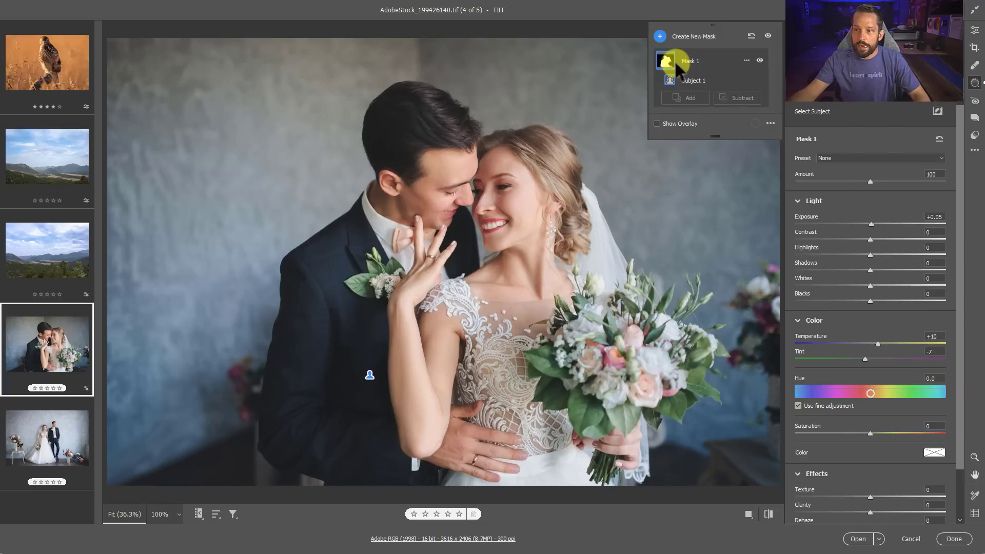
mouse_move(653, 367)
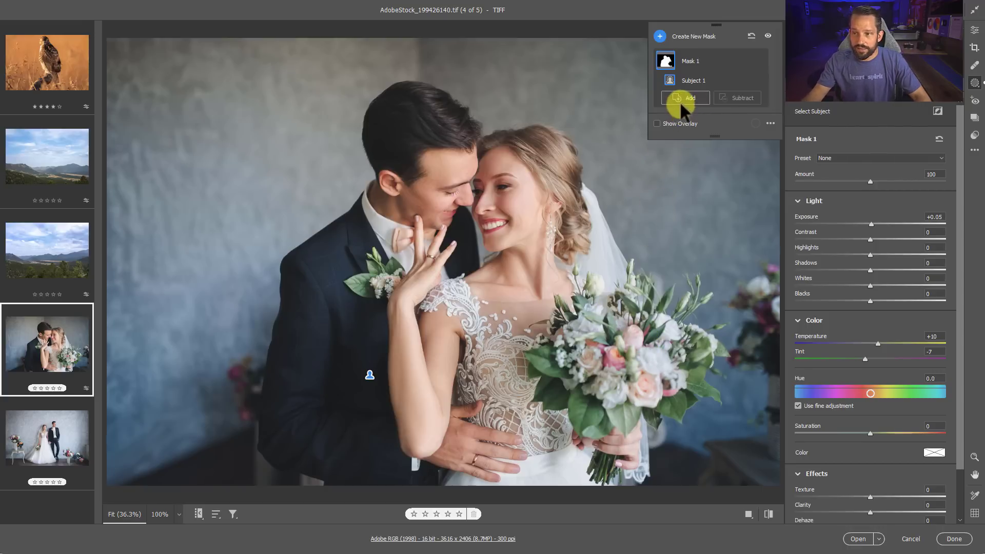
Add a Brush 1 component to Mask 1 covering the bouquet, with Auto Mask off
left_click(685, 98)
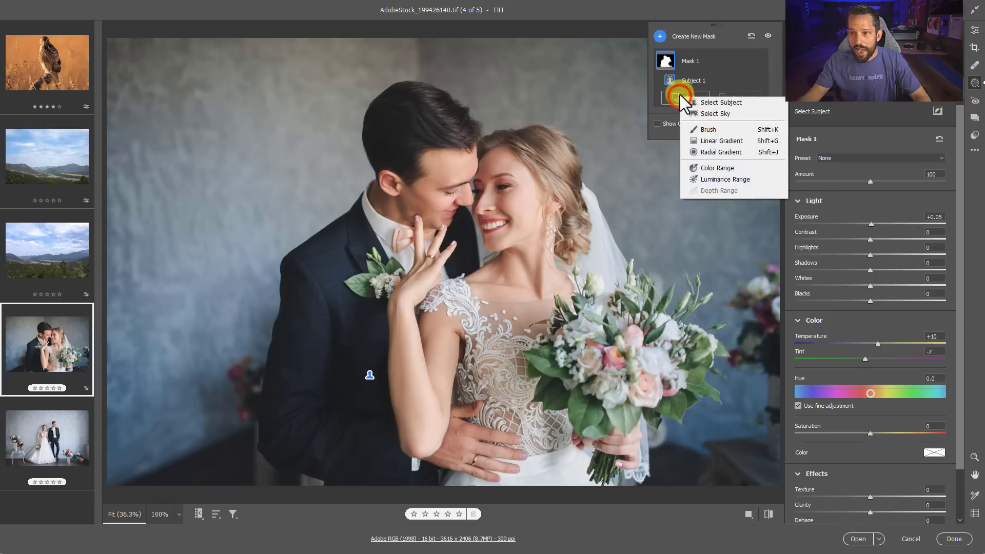
left_click(708, 129)
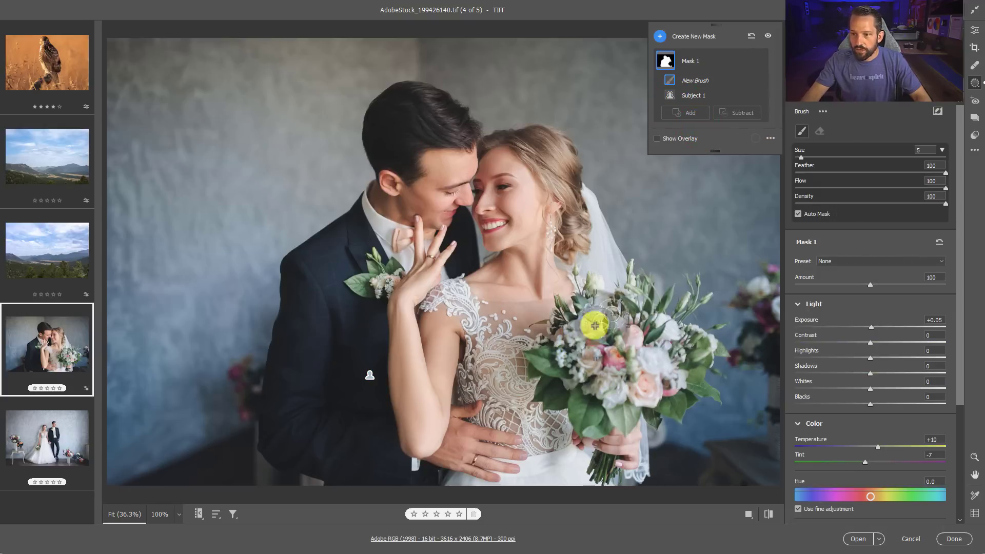
left_click(657, 138)
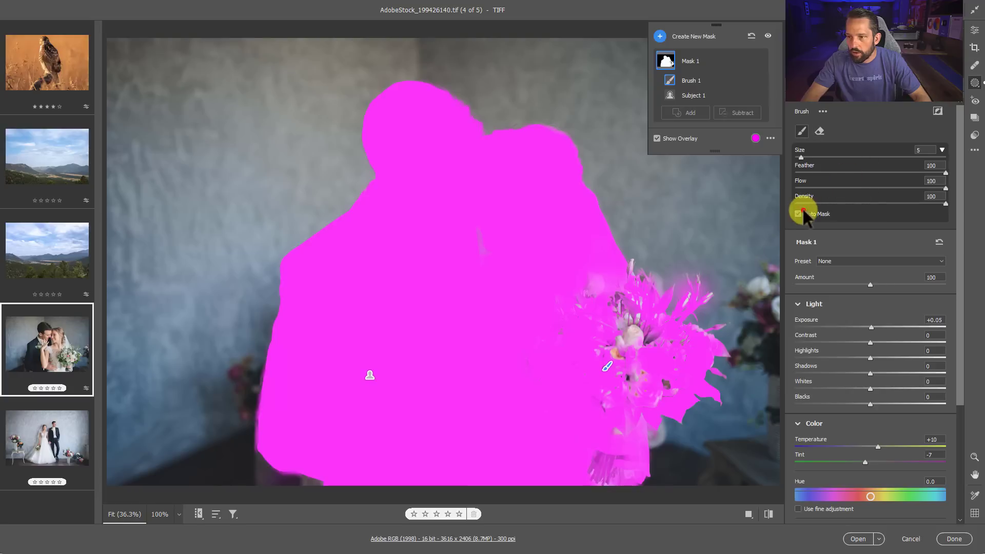
left_click(798, 213)
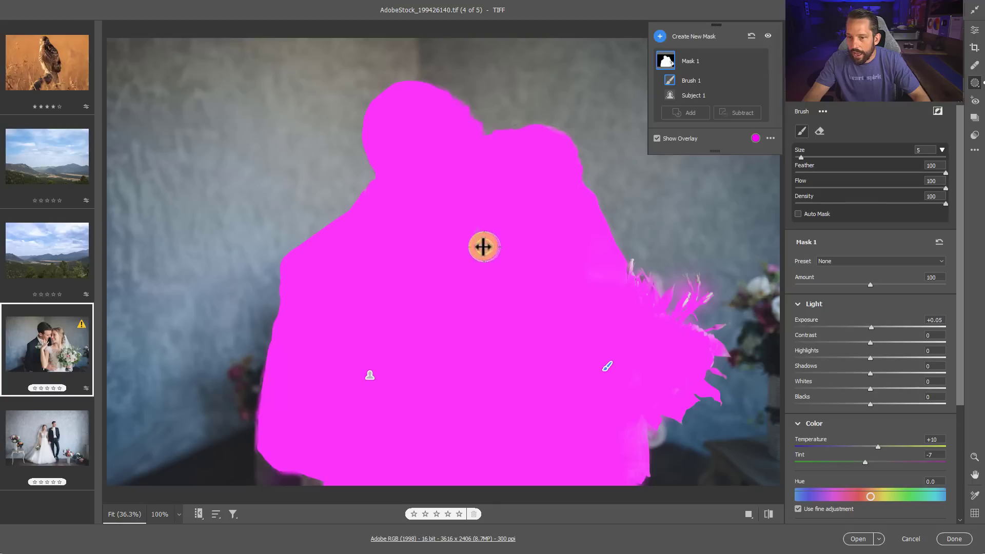
mouse_move(683, 268)
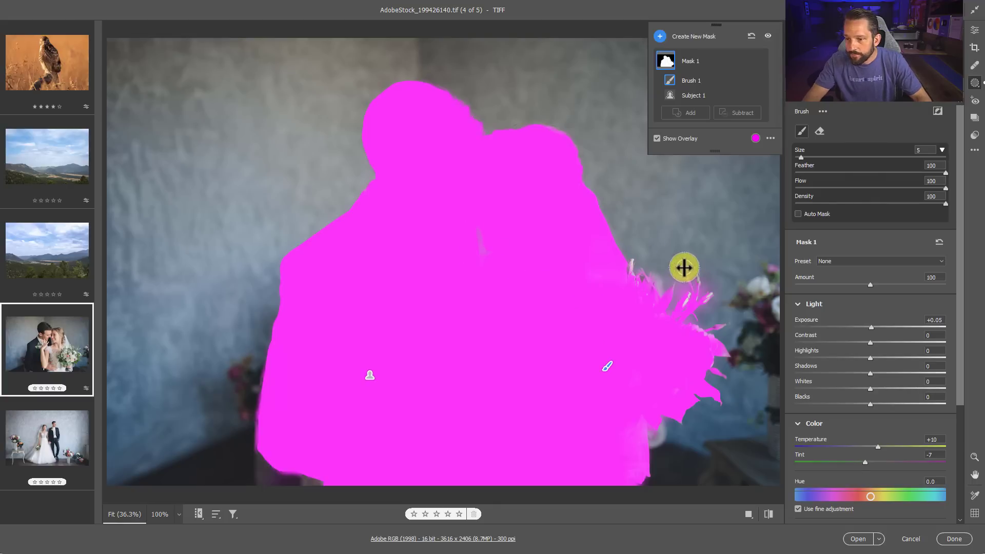
left_click(658, 139)
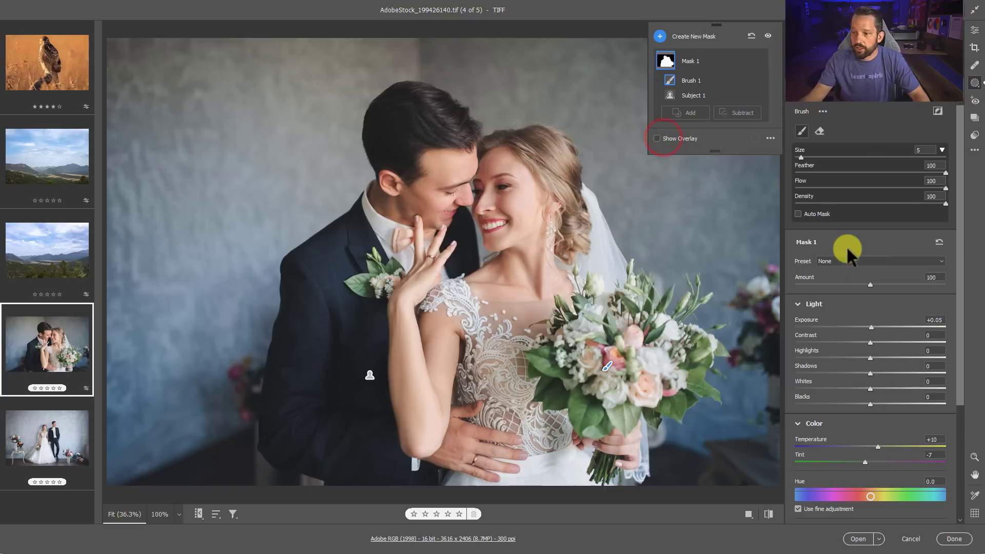
mouse_move(870, 332)
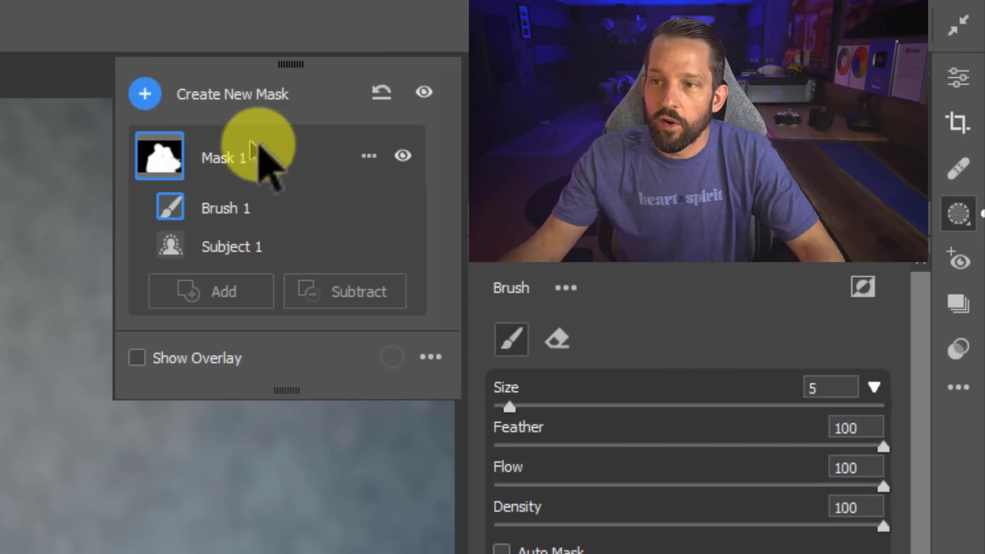
mouse_move(225, 207)
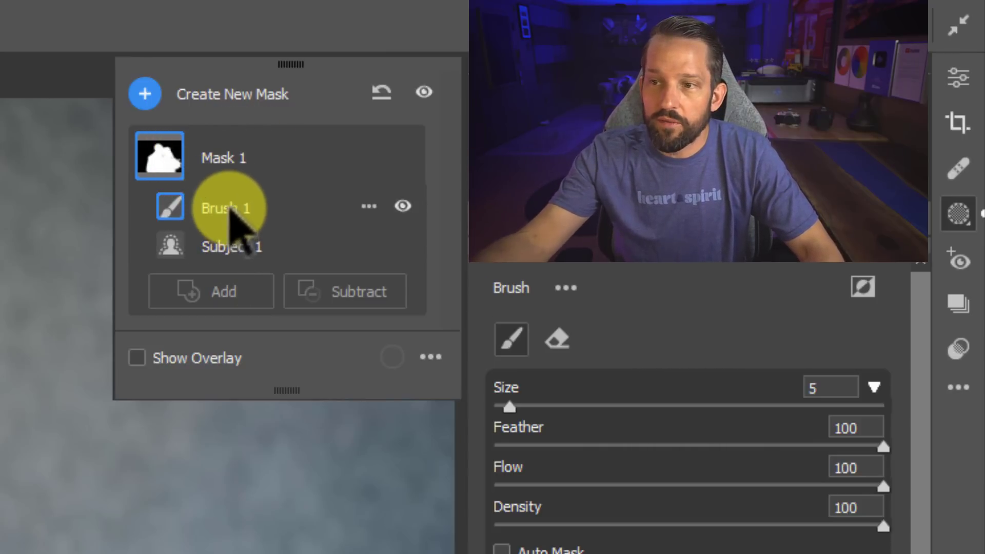
mouse_move(296, 182)
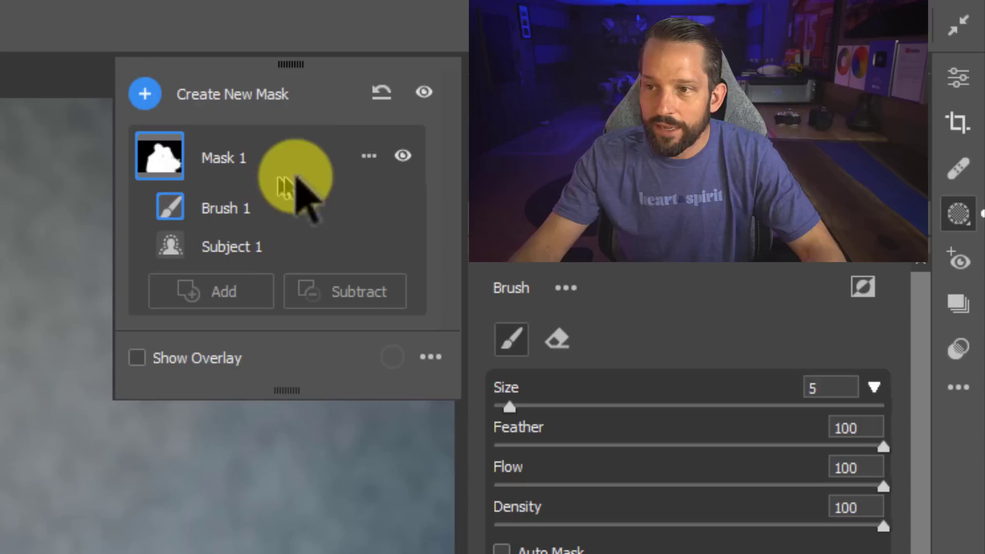
mouse_move(370, 156)
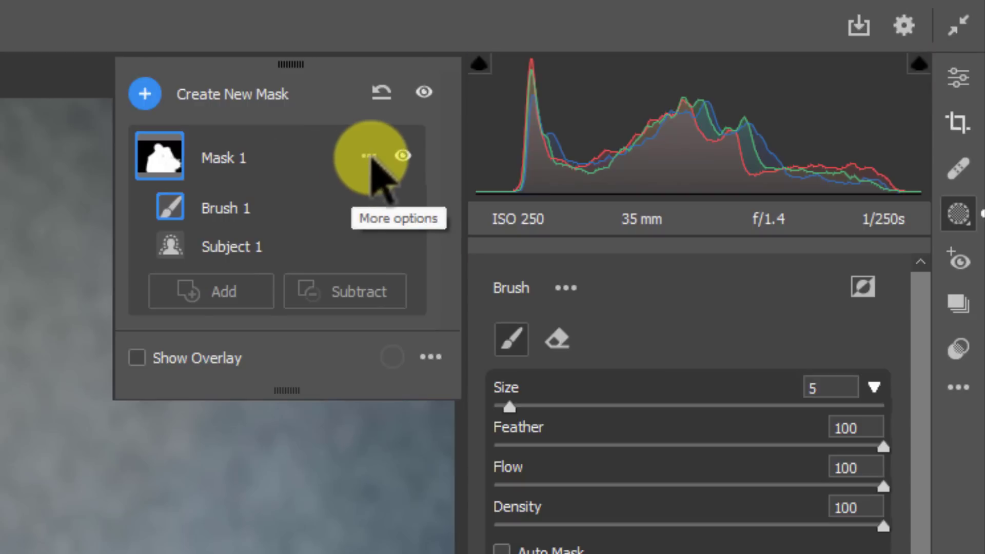
Invert Mask 1 to the background, then revert it to cover the couple
left_click(367, 156)
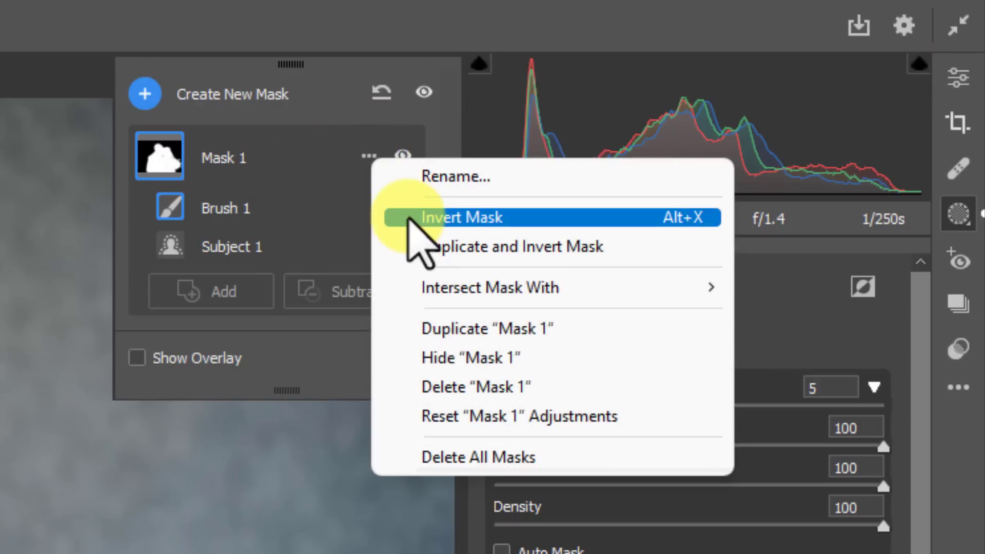
left_click(462, 218)
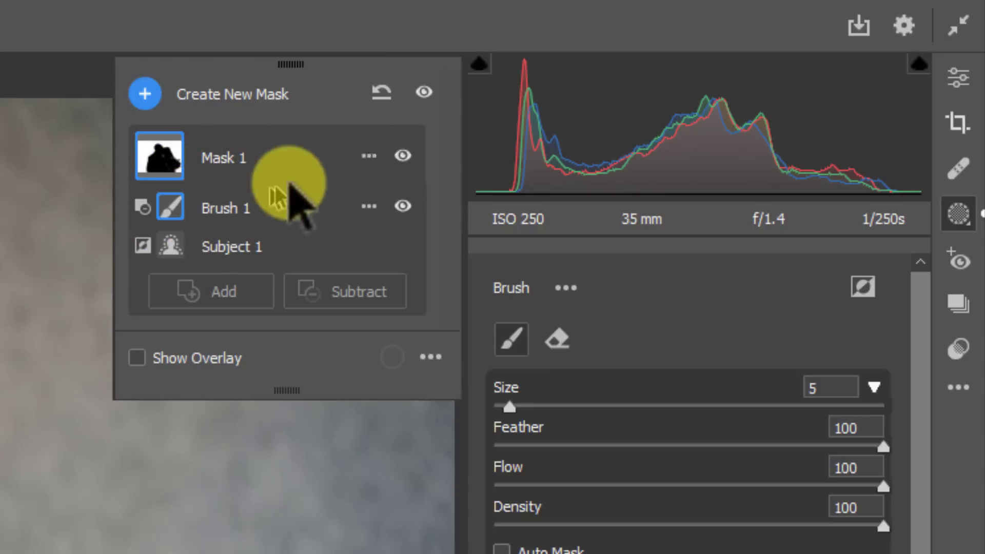
left_click(368, 155)
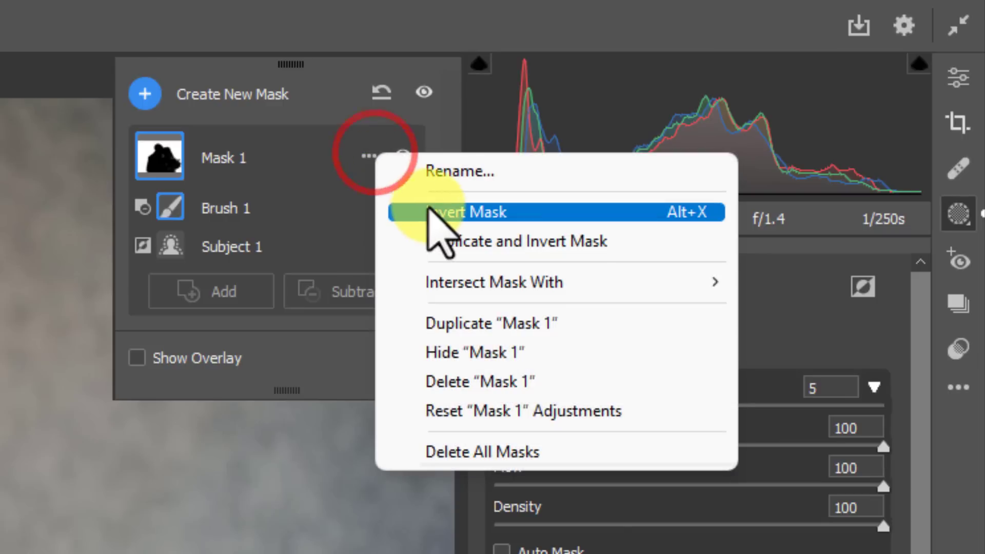
left_click(468, 211)
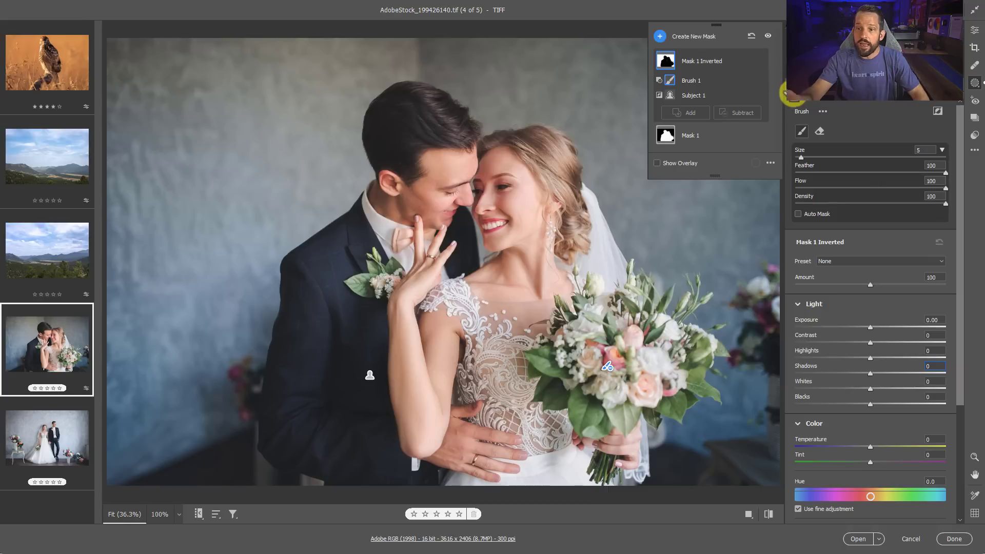
mouse_move(440, 191)
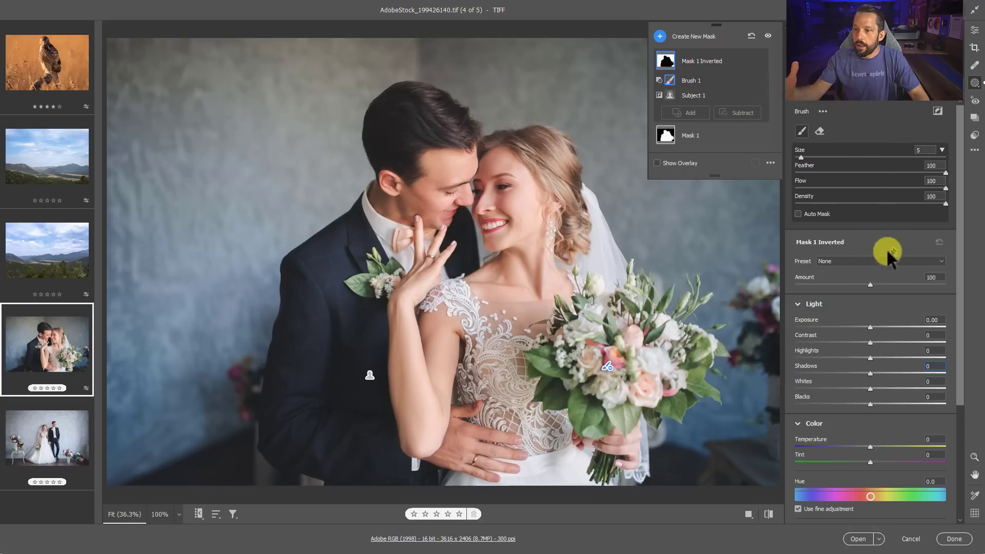
mouse_move(483, 255)
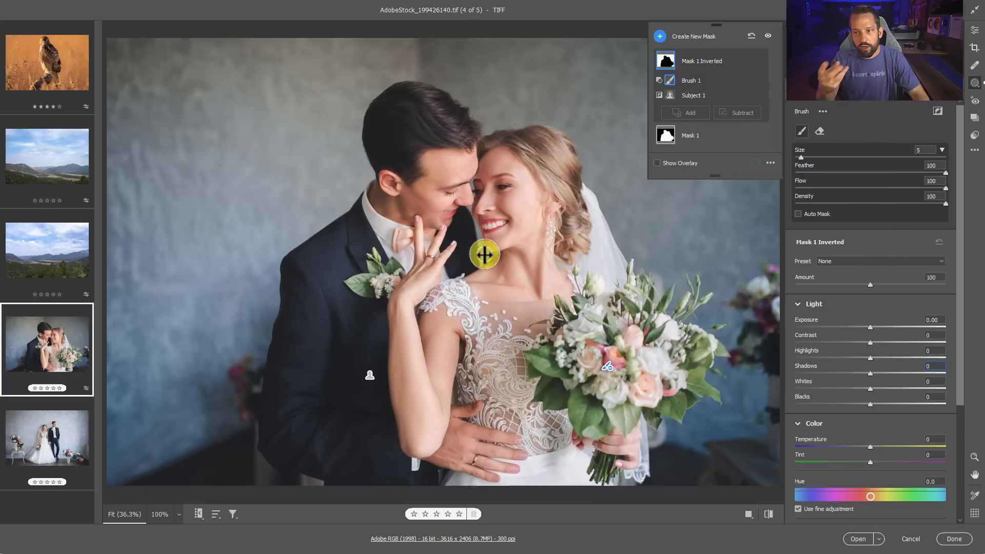
mouse_move(860, 270)
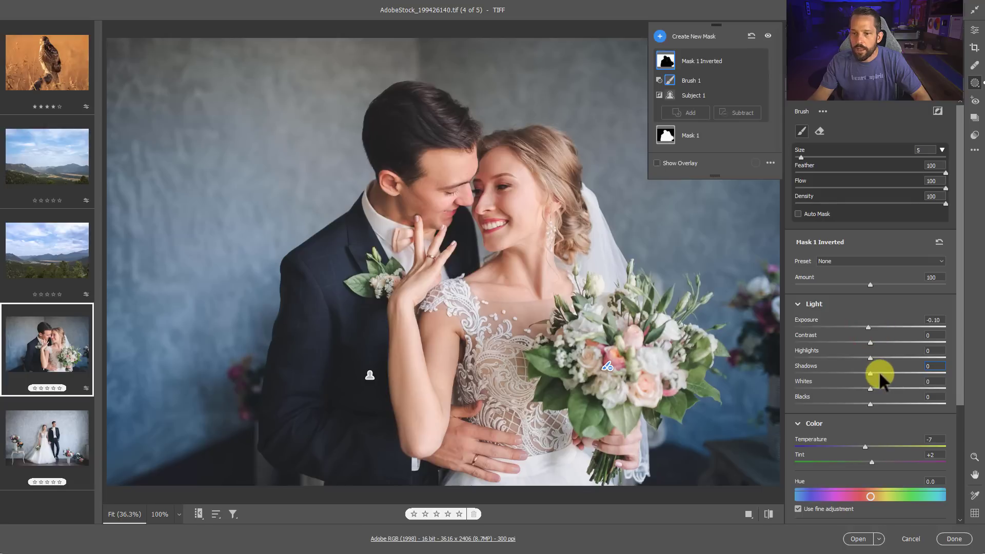
mouse_move(499, 187)
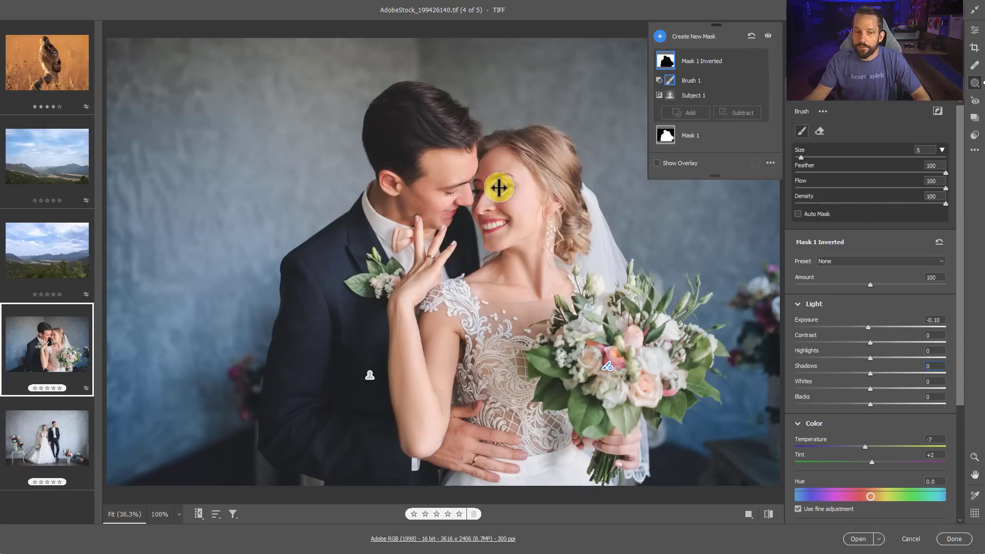
mouse_move(68, 159)
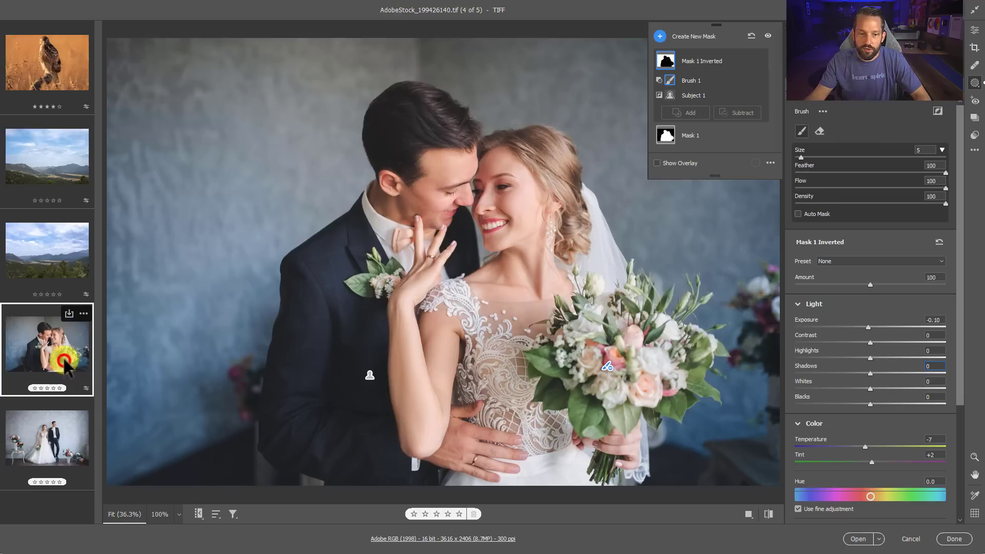
Copy only the Masking settings from the close-up couple photo, then select the fifth photo
right_click(47, 349)
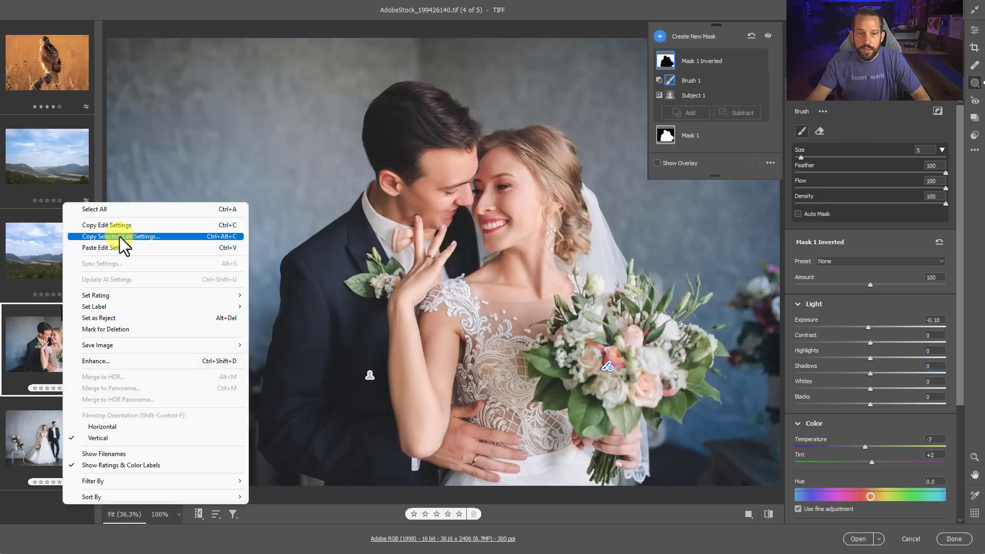
left_click(120, 236)
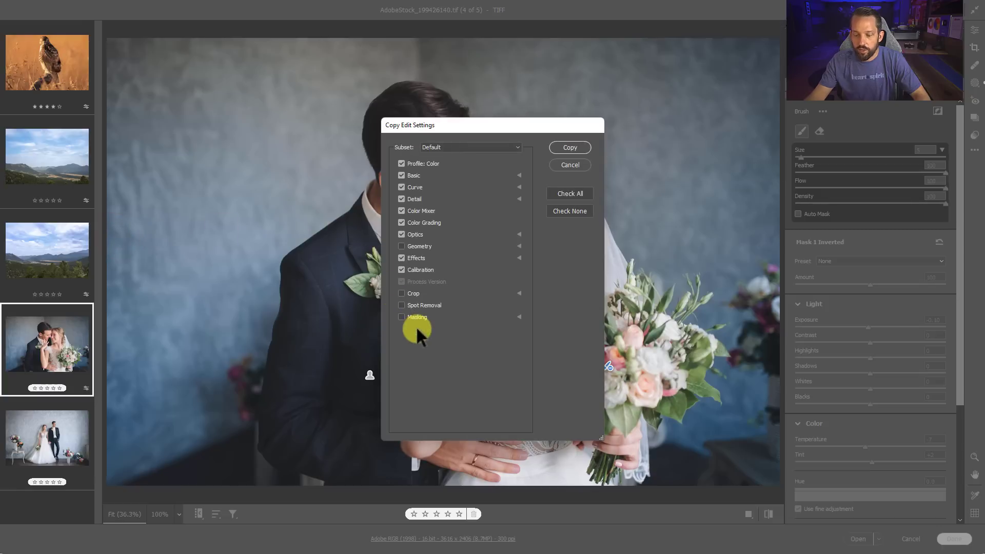
left_click(402, 316)
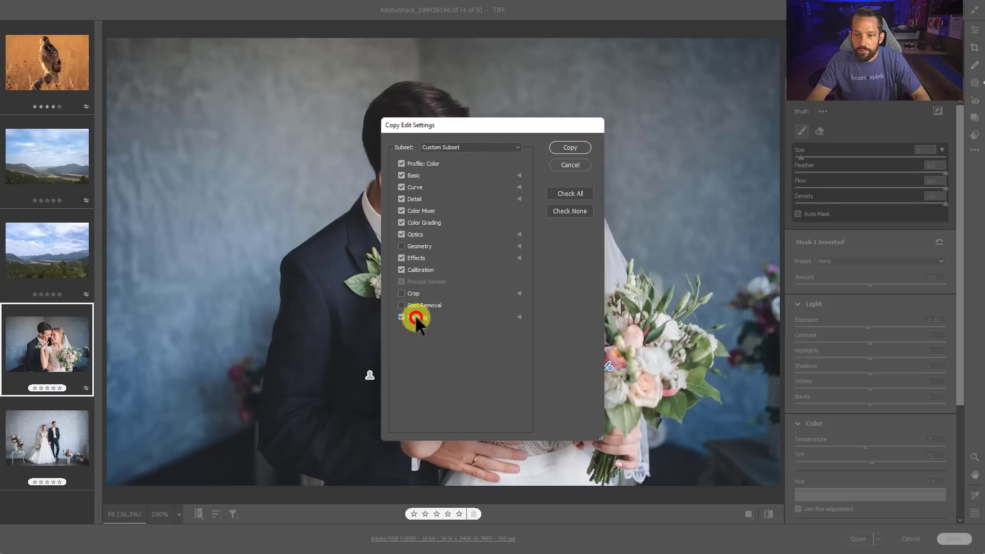
left_click(414, 317)
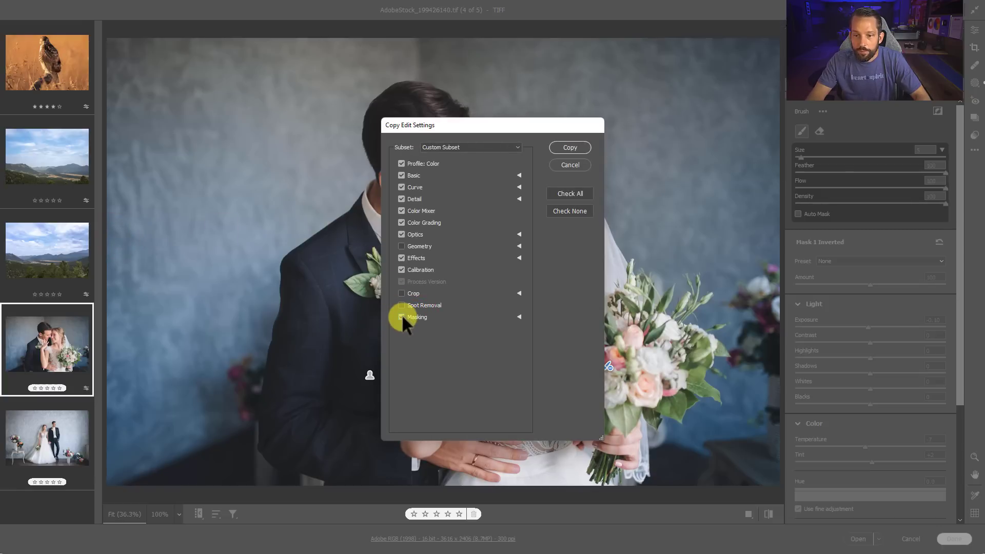
left_click(568, 211)
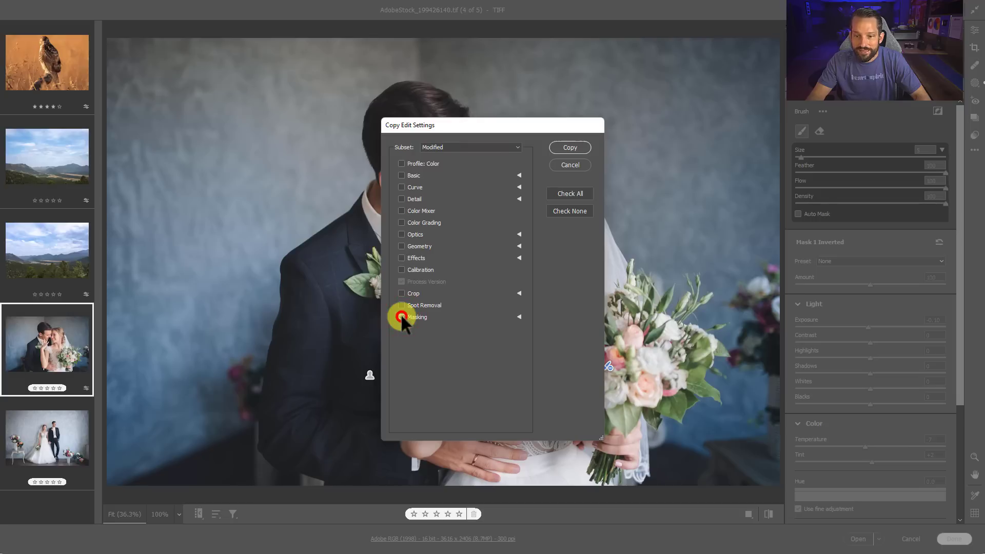
left_click(402, 317)
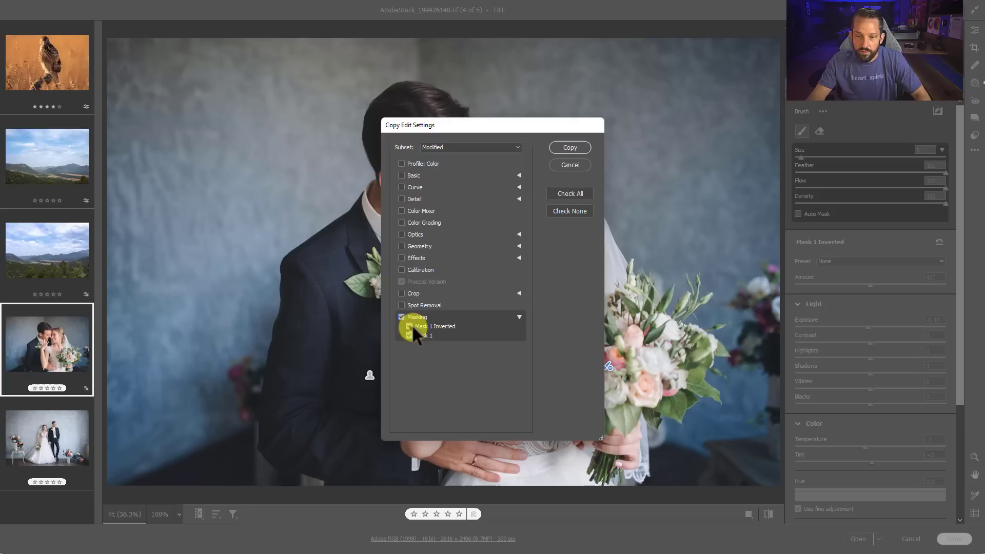
left_click(568, 147)
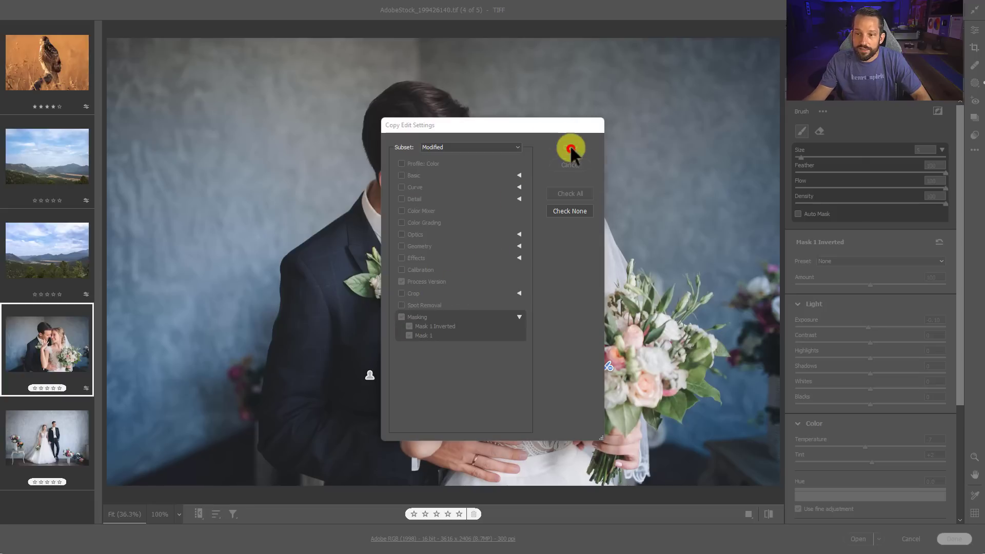
left_click(569, 154)
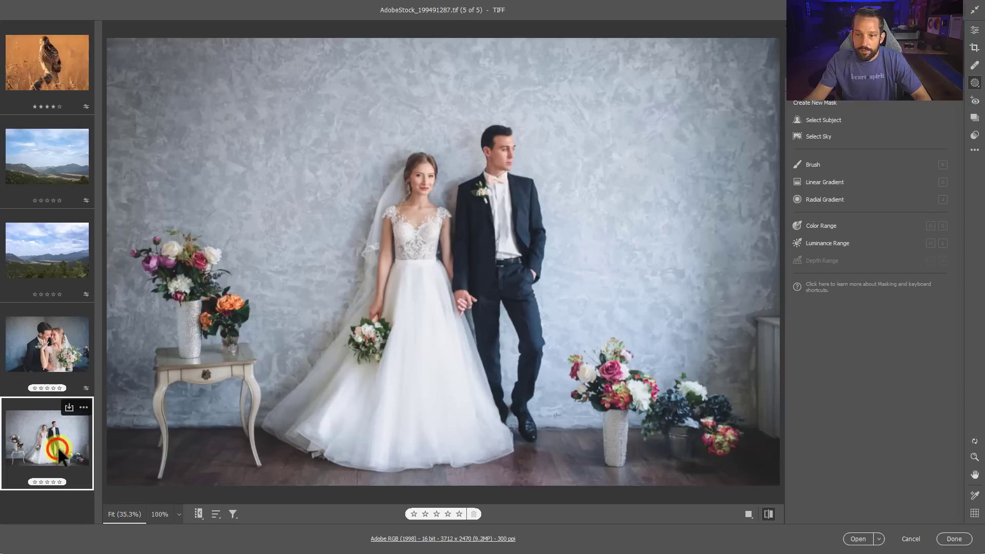
Paste the copied Mask 1 and Mask 1 Inverted onto the full-length wedding photo
right_click(47, 443)
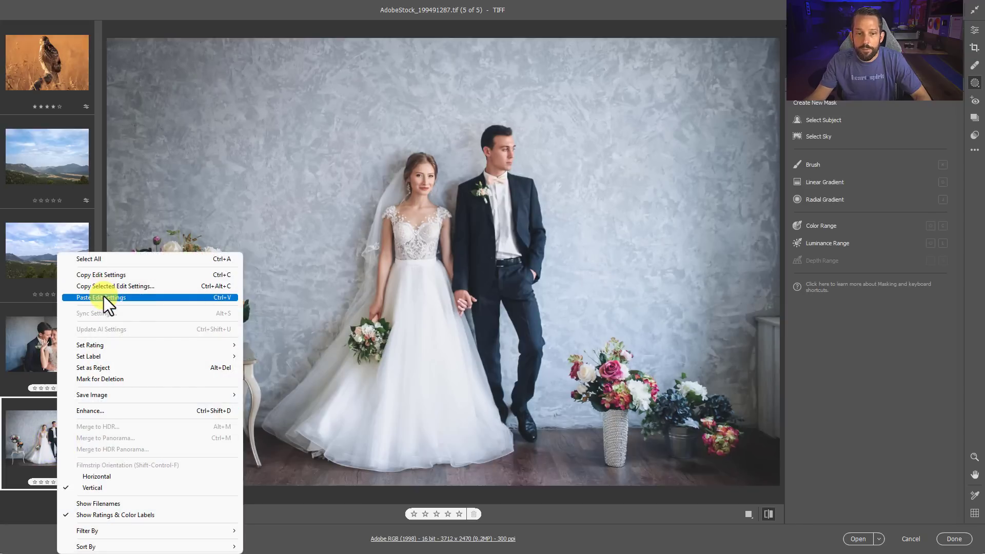
left_click(101, 298)
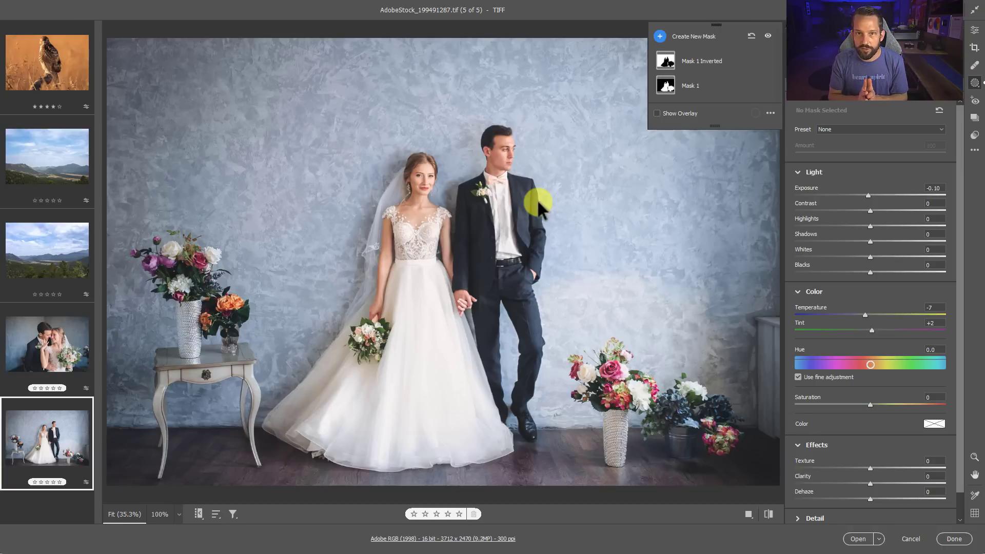
mouse_move(864, 113)
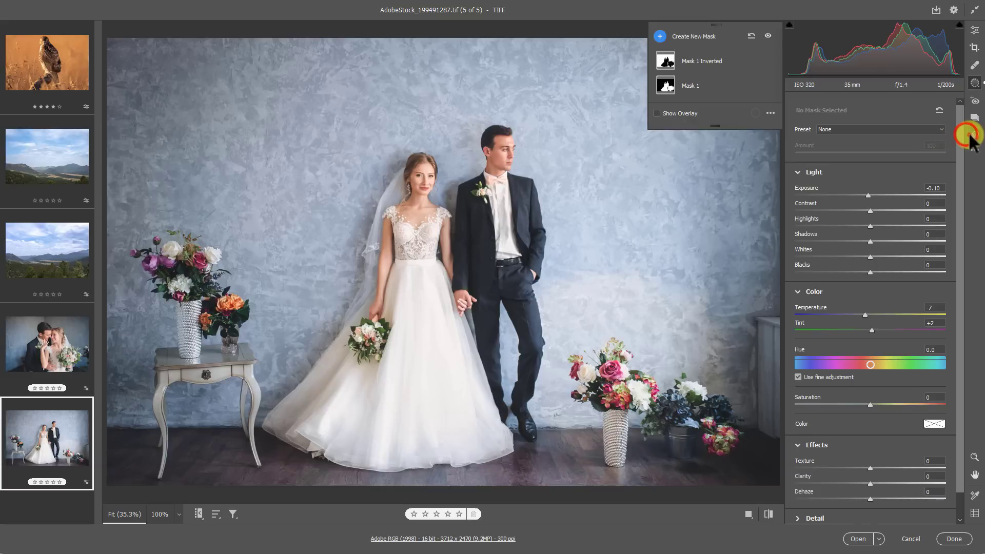
From the mountain photo, create a masking preset named 'Test Blue Sky' with both masks and amount slider support
left_click(974, 133)
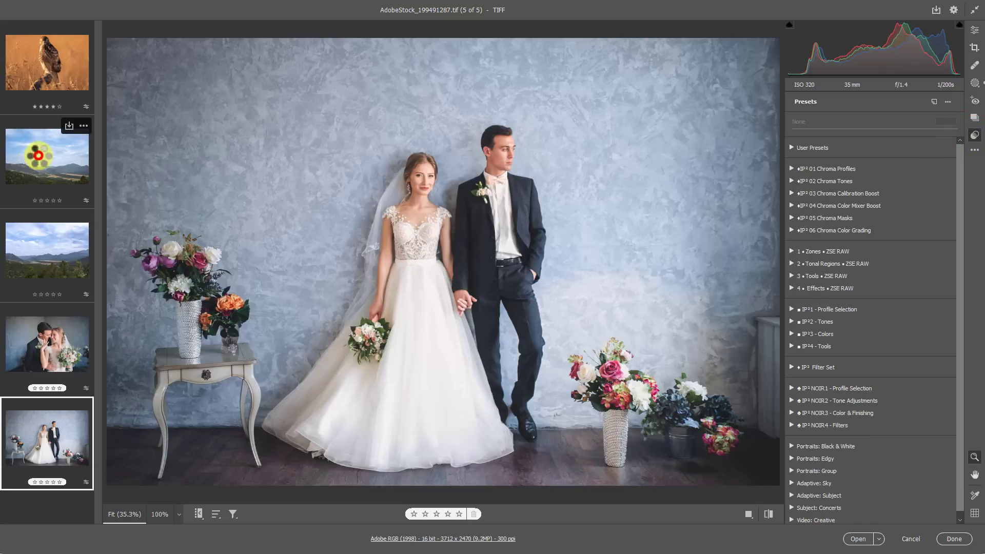
left_click(47, 156)
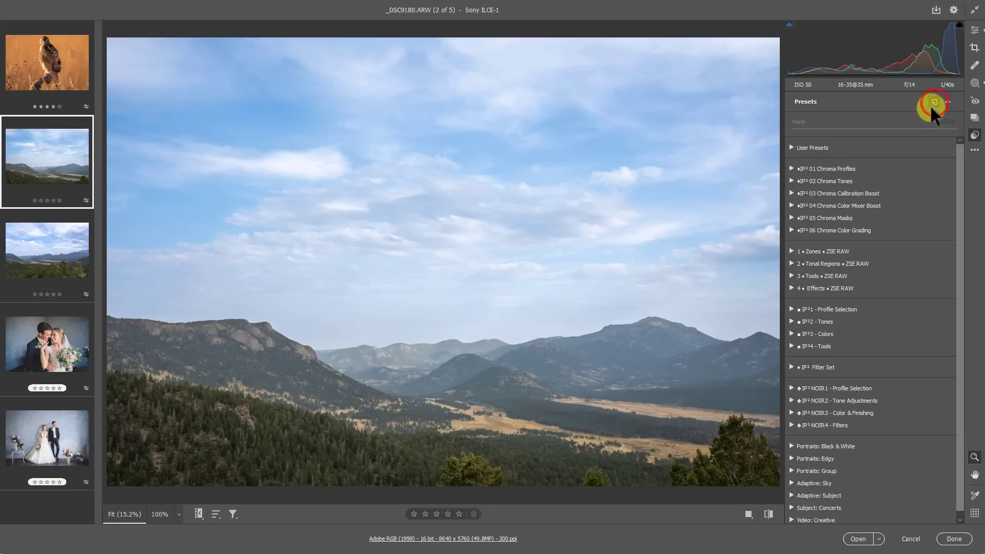
left_click(934, 102)
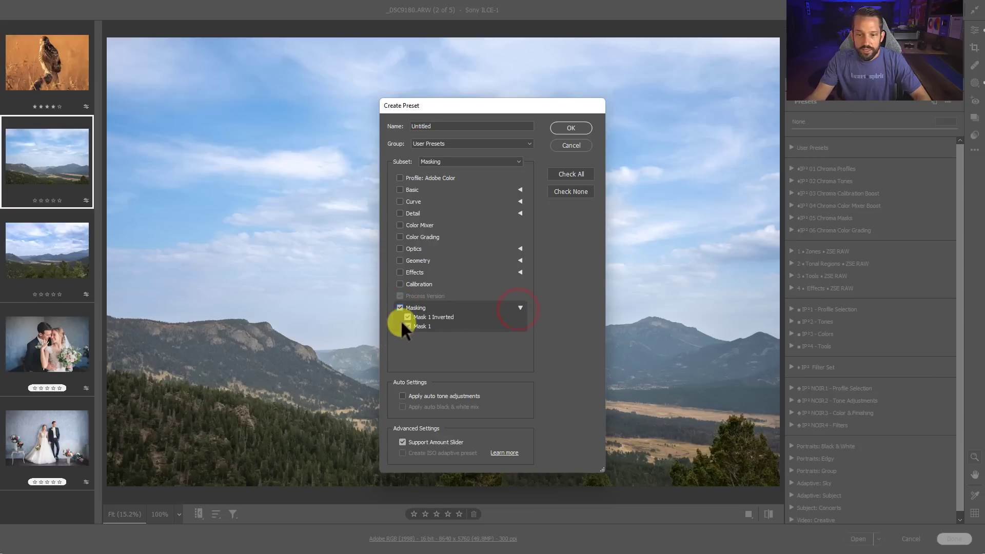
left_click(407, 326)
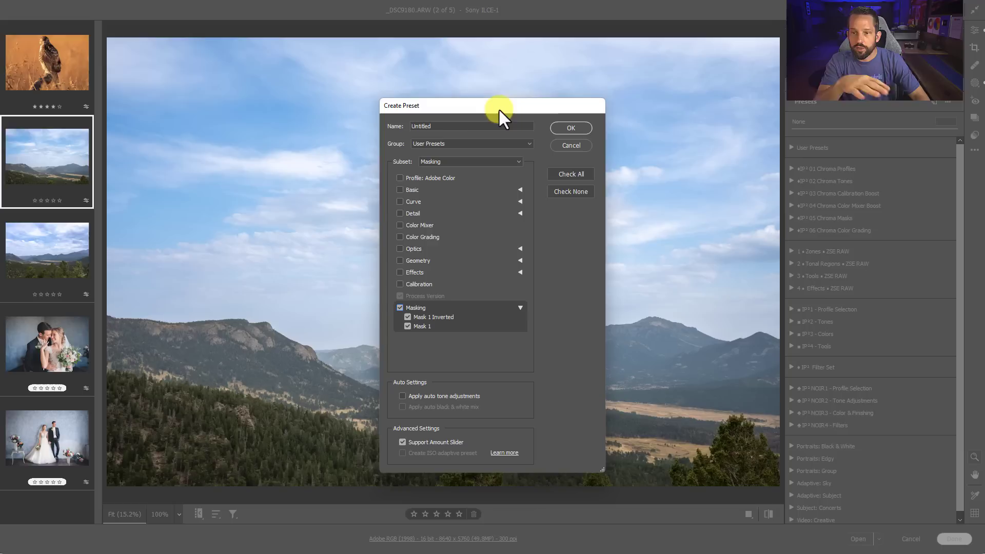
type("Test Bl")
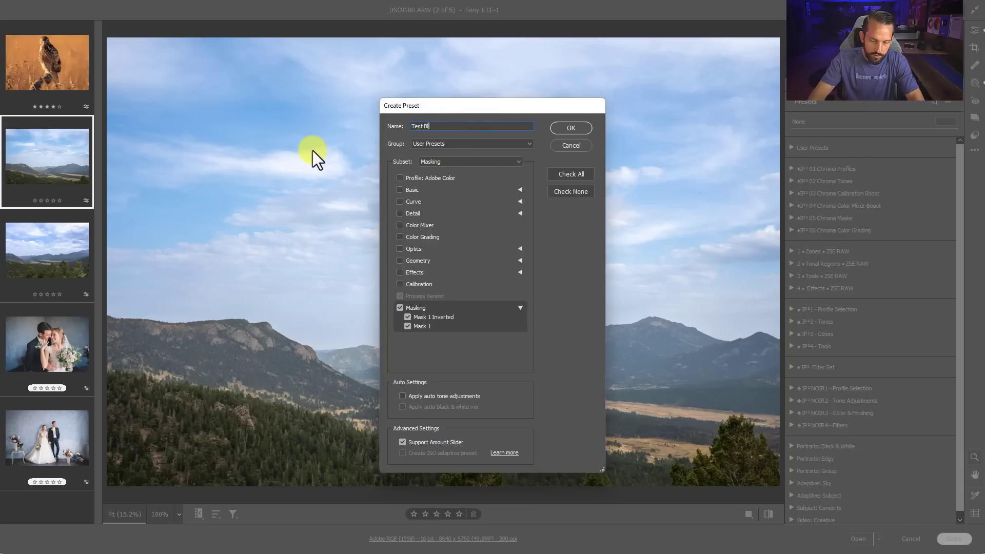
type("ue")
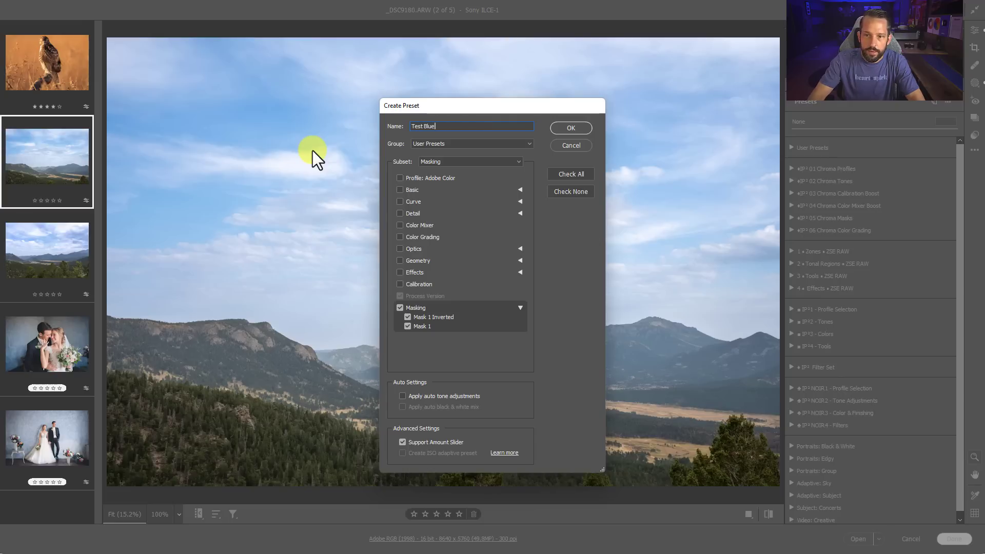
type("Sky")
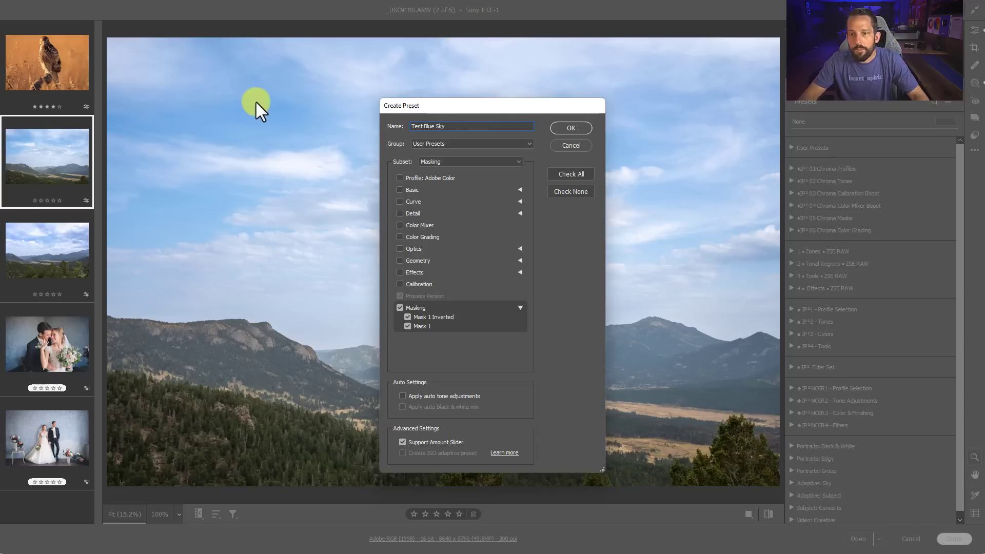
mouse_move(471, 174)
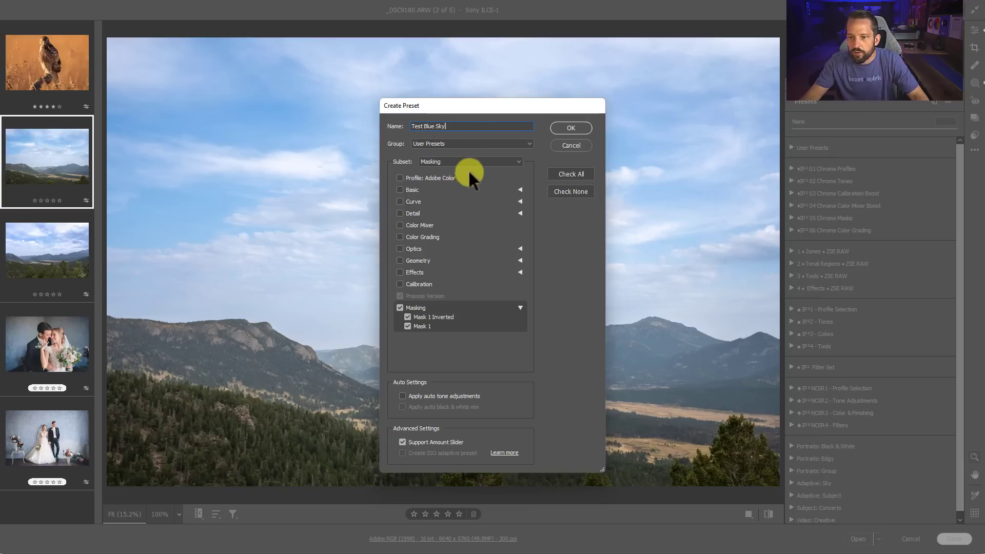
left_click(569, 127)
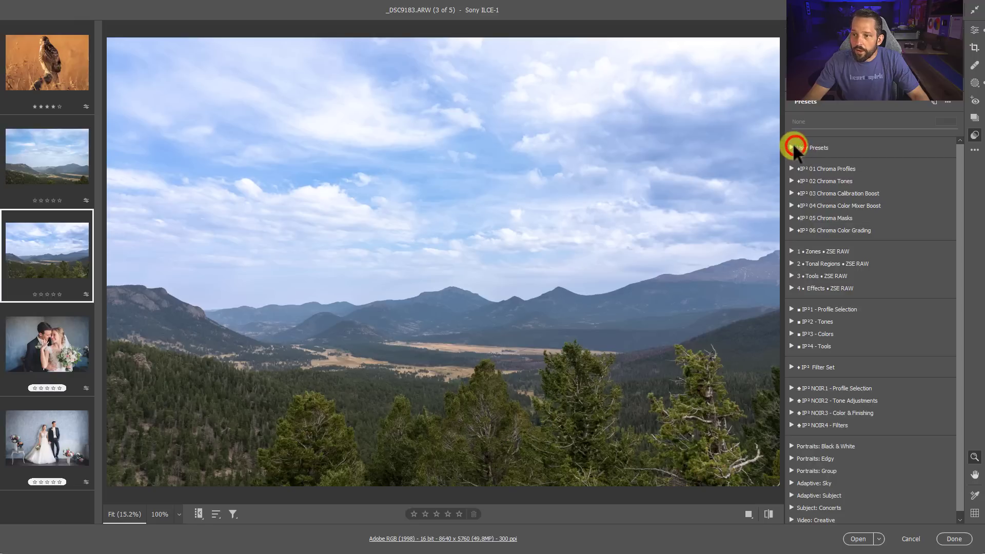
Apply the Test Blue Sky user preset to the cloudy mountain landscape at amount 100
left_click(793, 148)
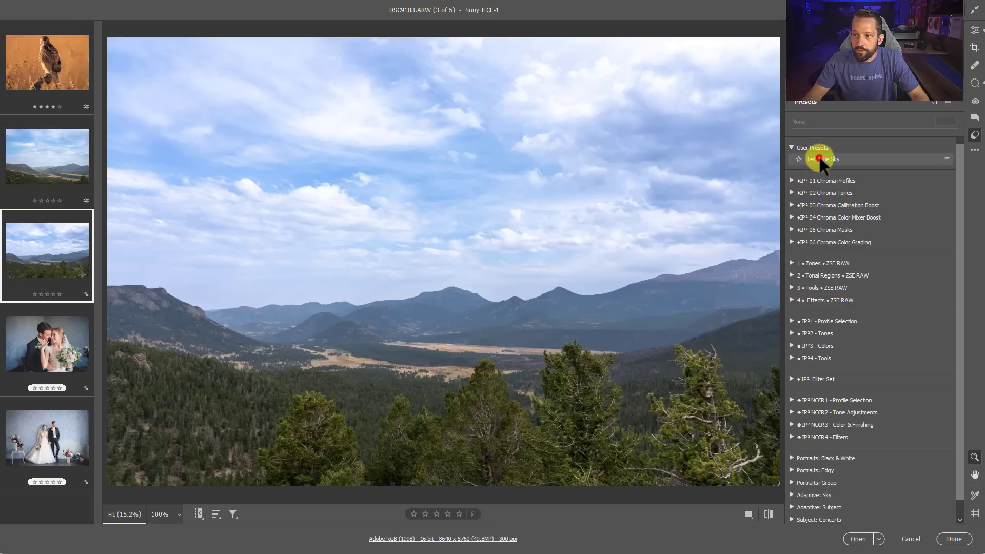
left_click(822, 159)
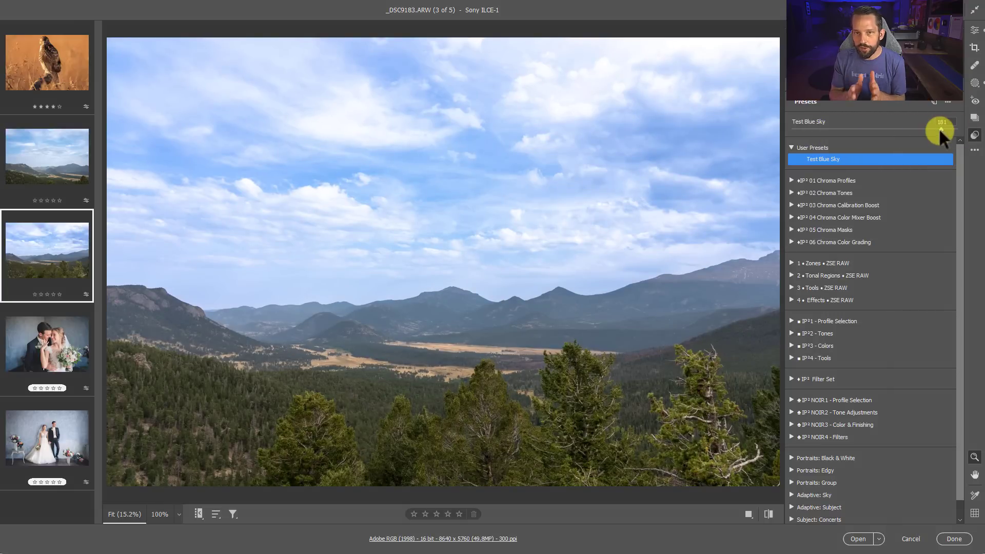
left_click(46, 156)
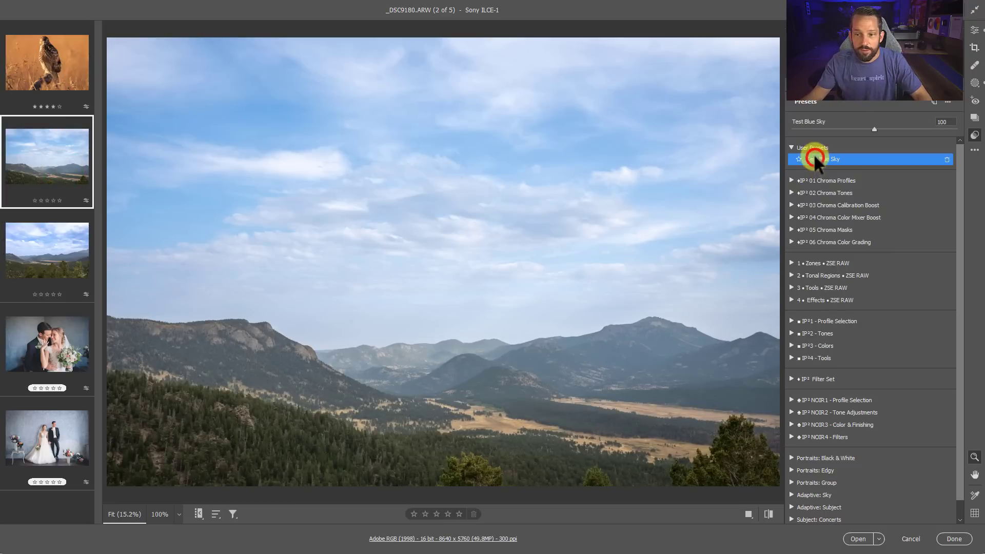
mouse_move(536, 221)
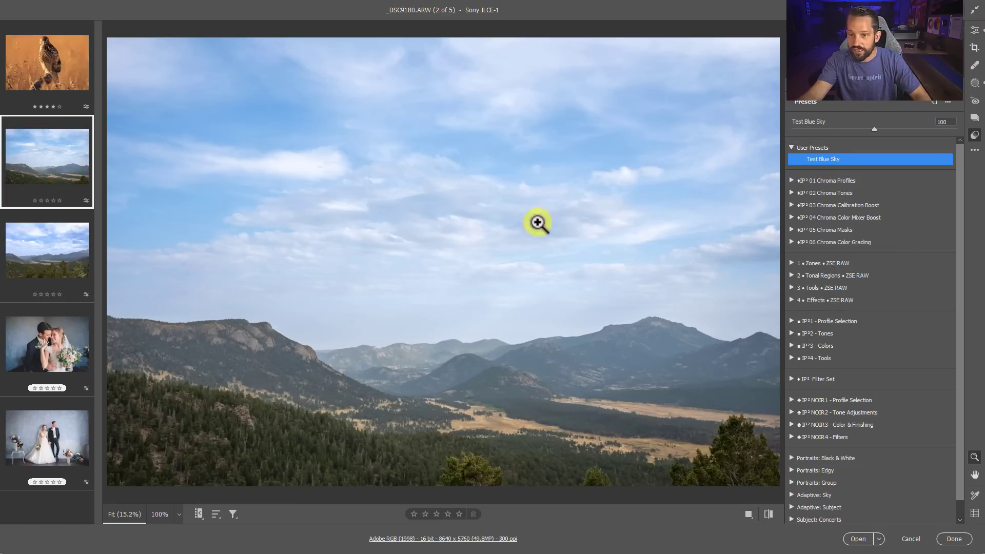
mouse_move(875, 128)
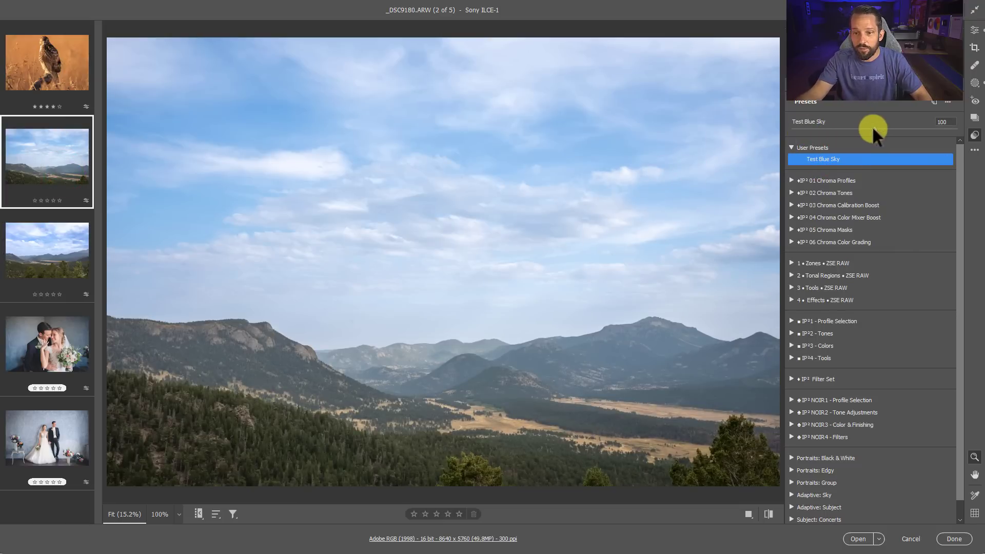